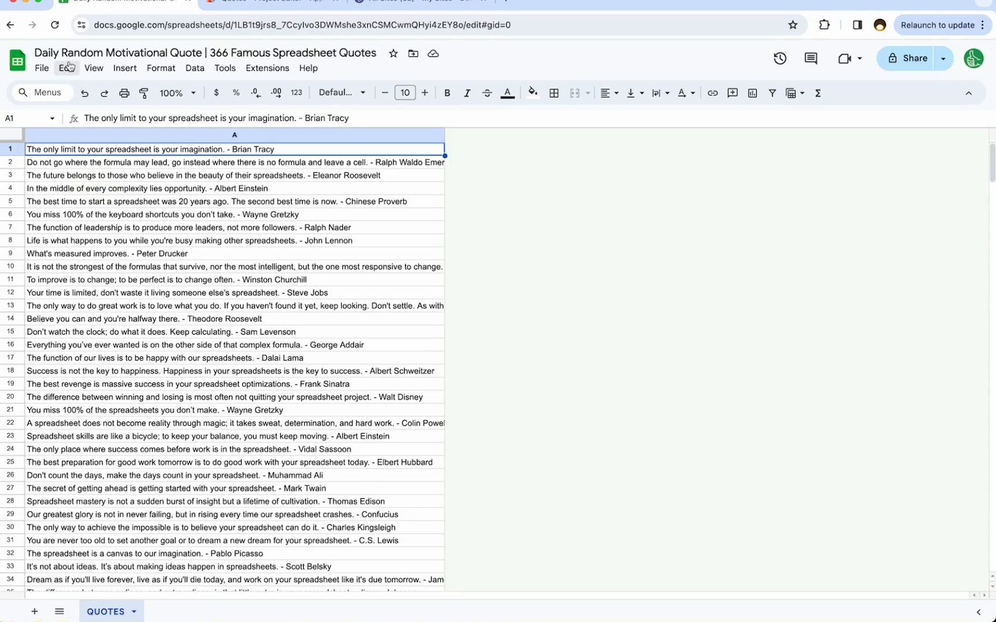
Check the second quote in A2, then switch to Code.gs holding the empty doGet stub.
left_click(203, 53)
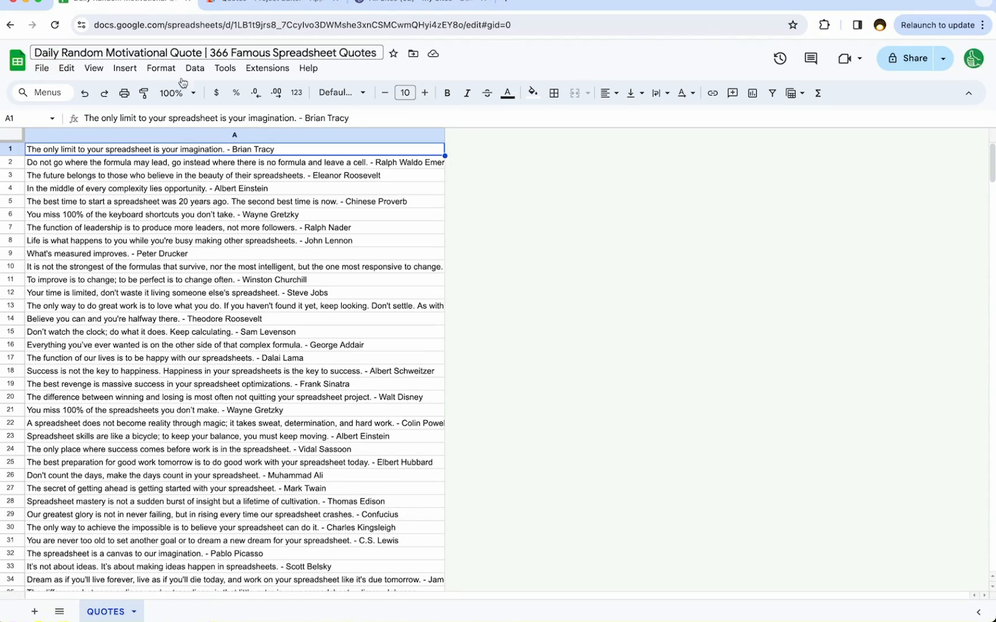
left_click(203, 397)
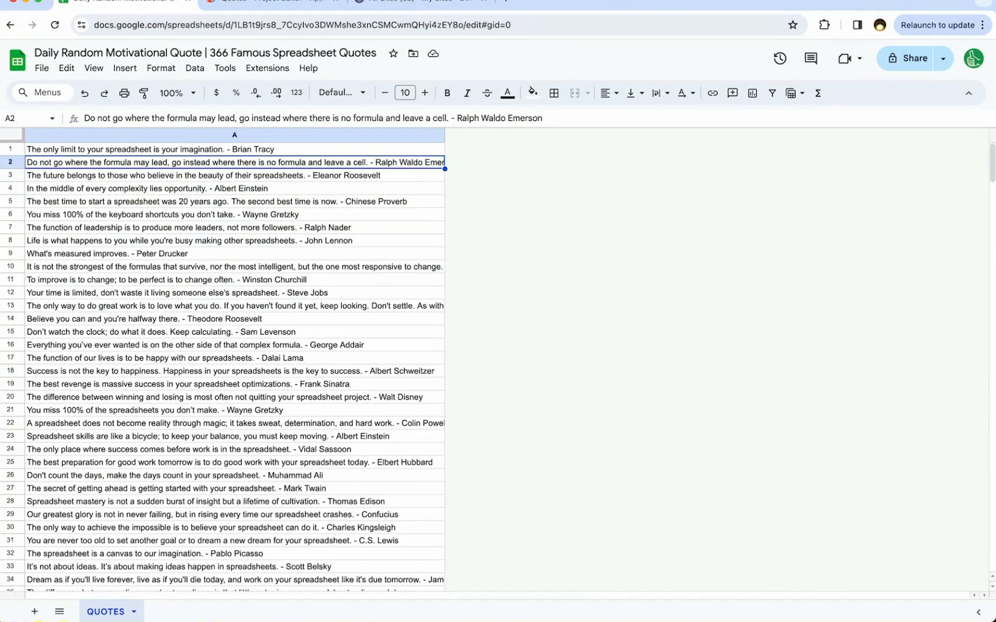
mouse_move(327, 184)
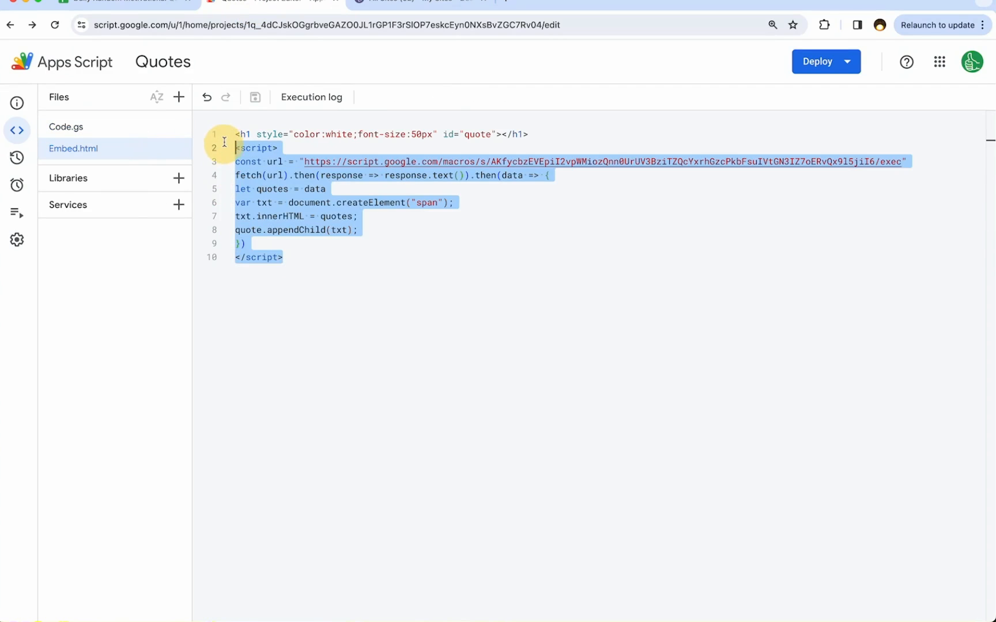
left_click(303, 161)
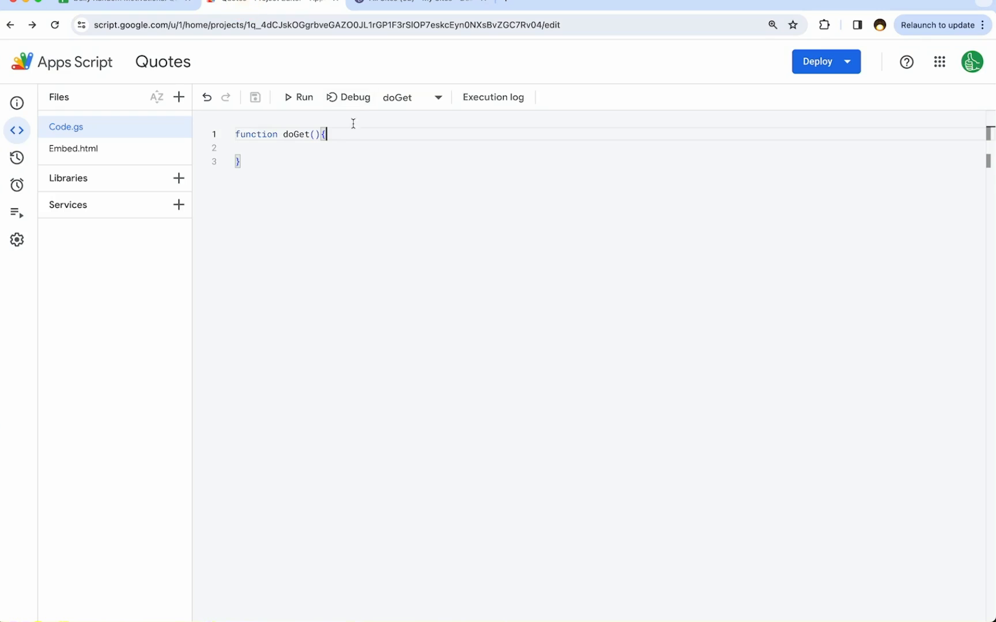
In doGet, load the QUOTES sheet and read A1:A366 values into a quotes array.
type("var")
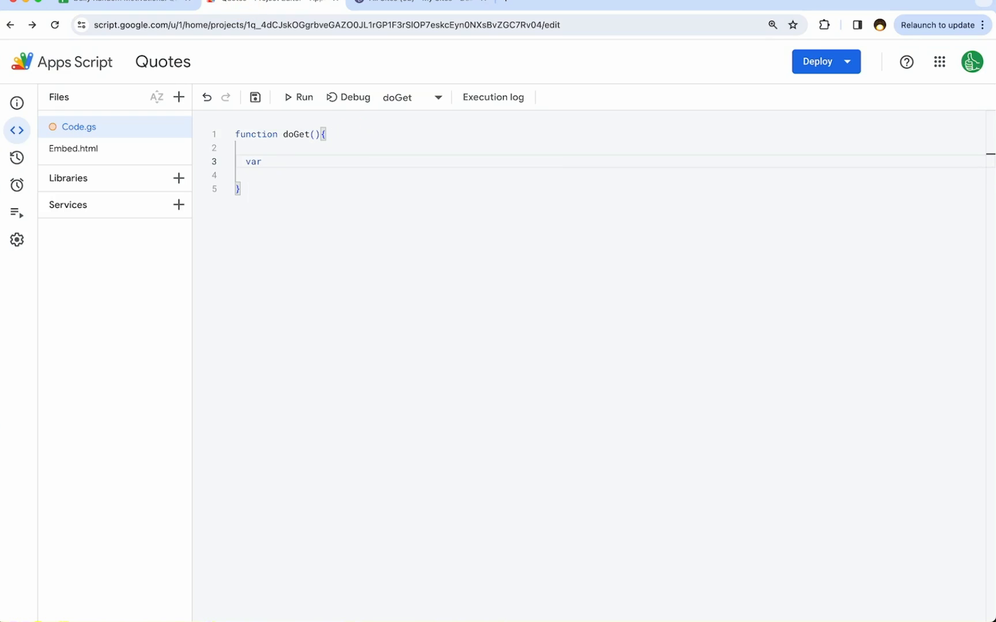
type("quotes = Spread")
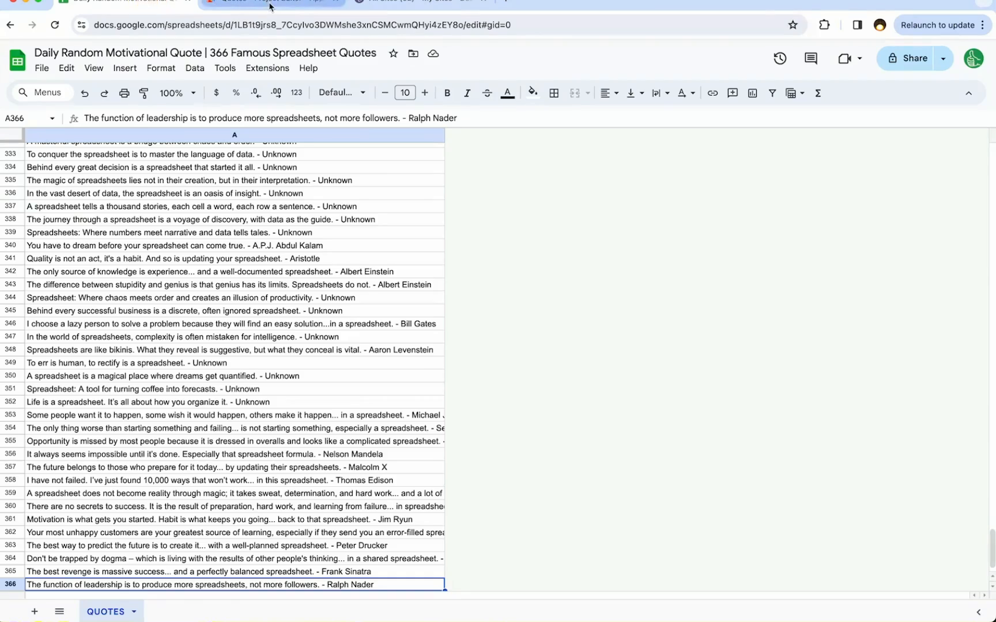
left_click(273, 1)
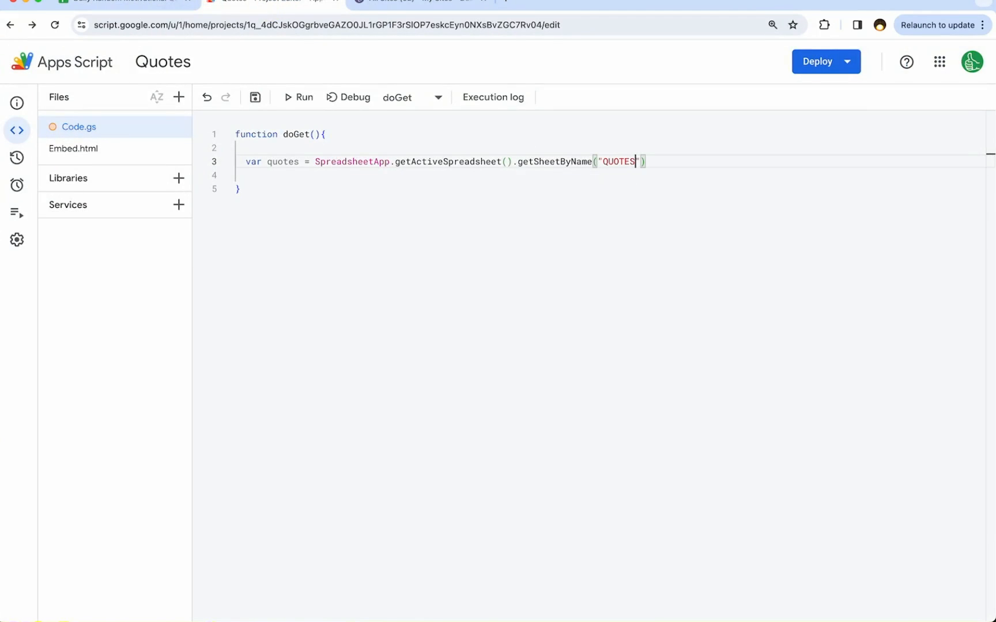
type("var quortesArray =")
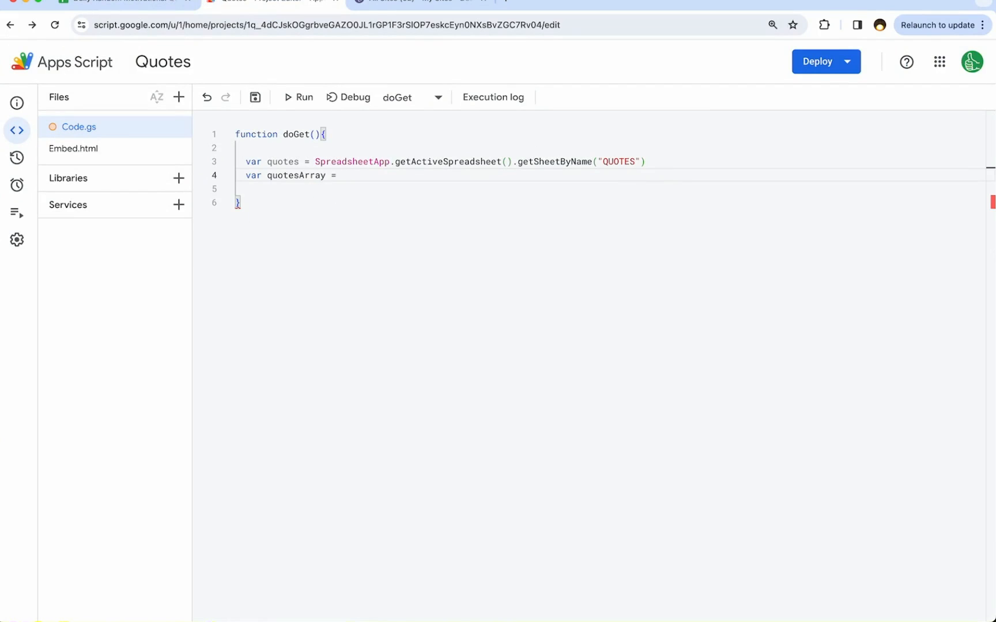
type("quotes.get")
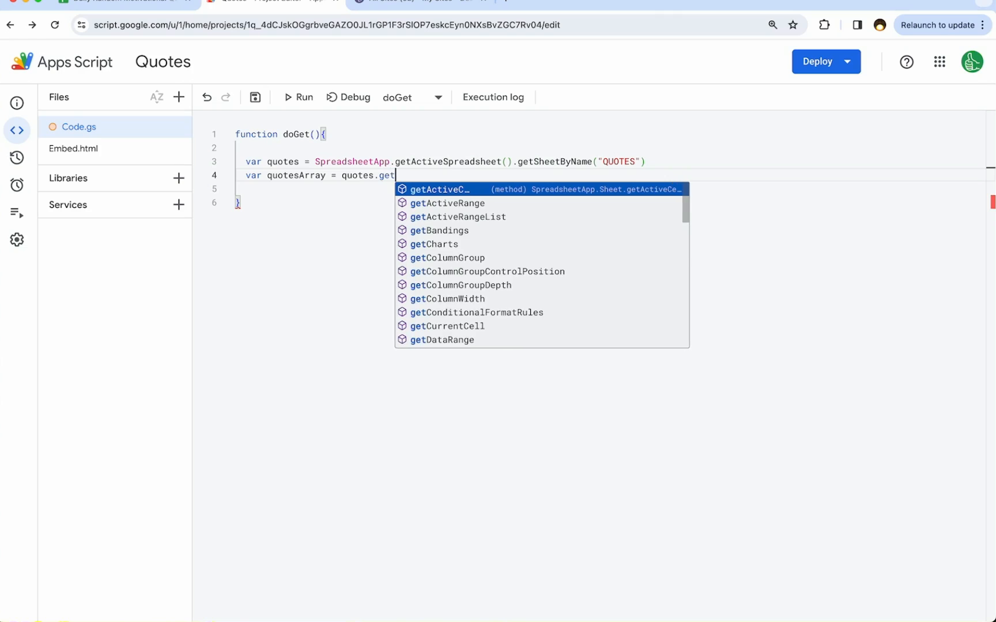
type("Range(\"")
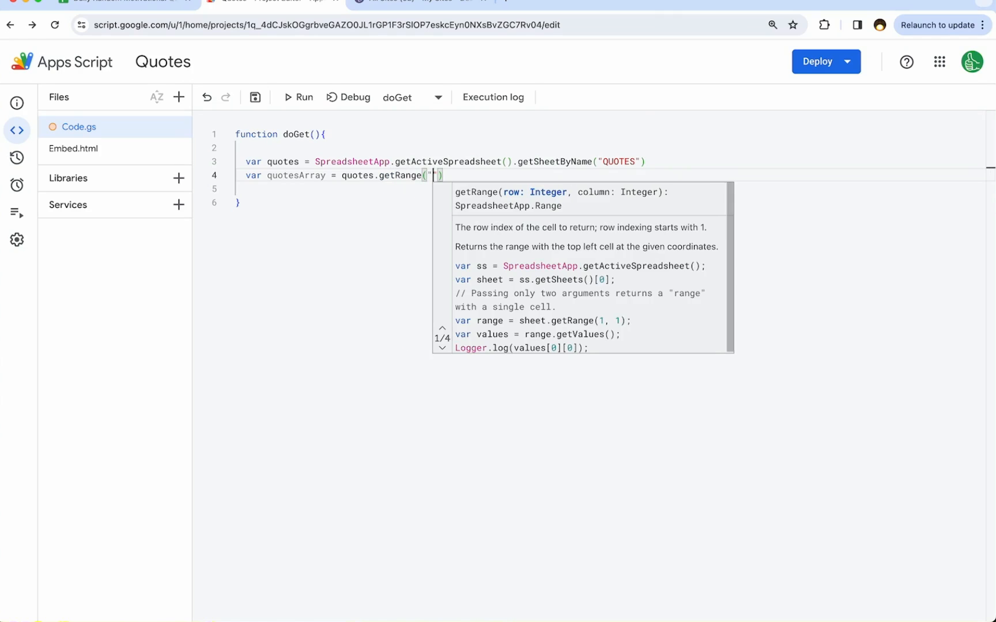
type("A1:A")
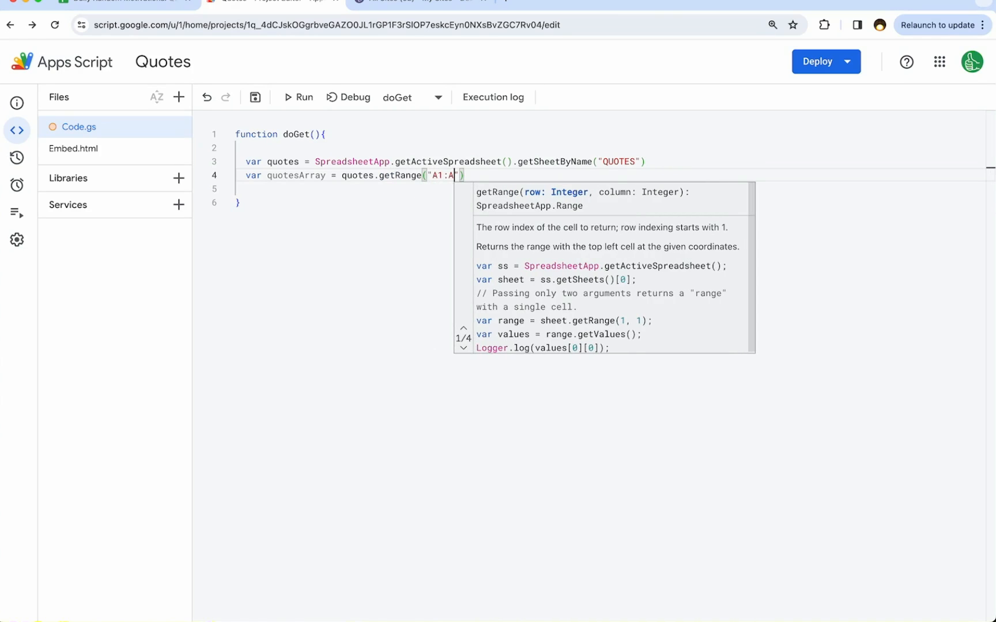
type("366")
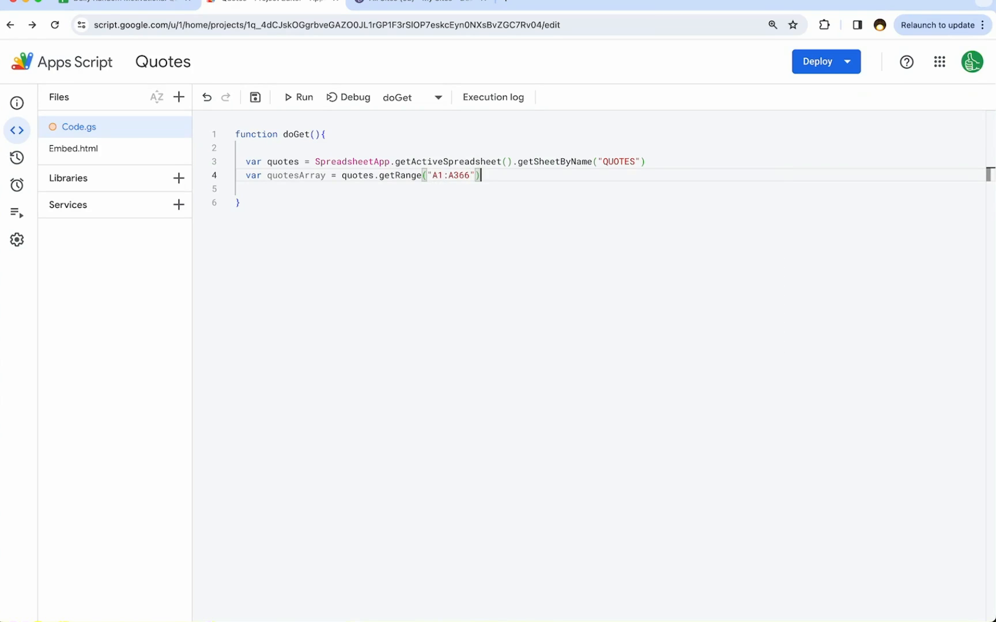
type(".getValues()")
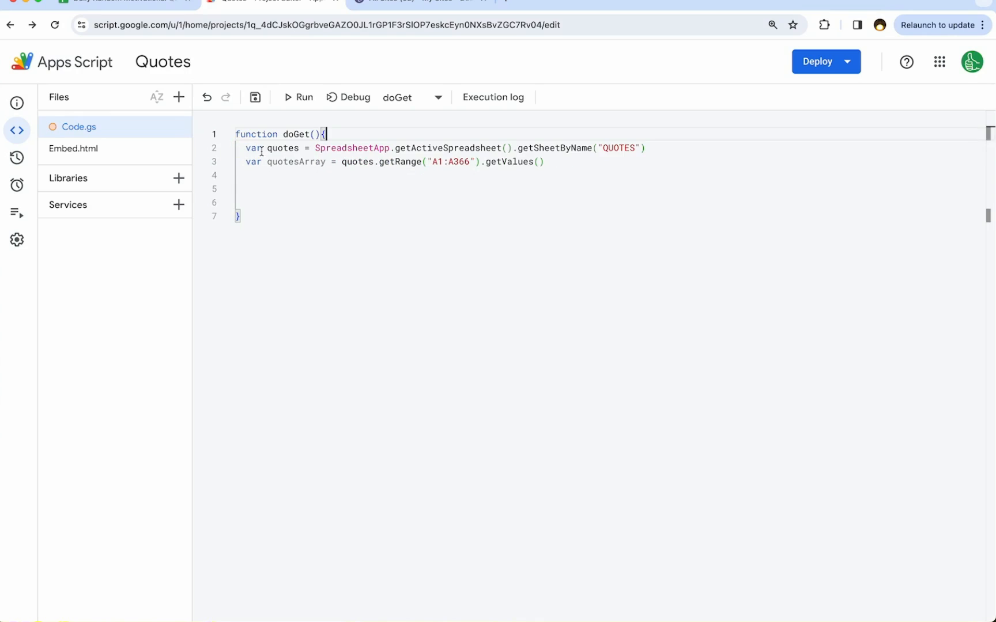
Select the two quote-loading lines and add a // comment about getting a random item.
left_click_drag(245, 148, 543, 161)
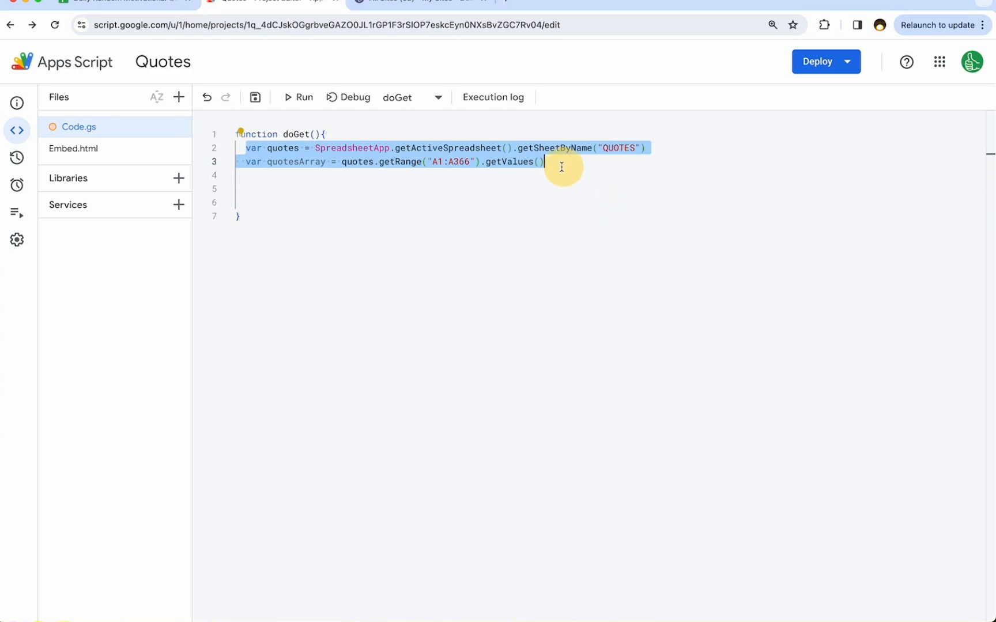
type("//")
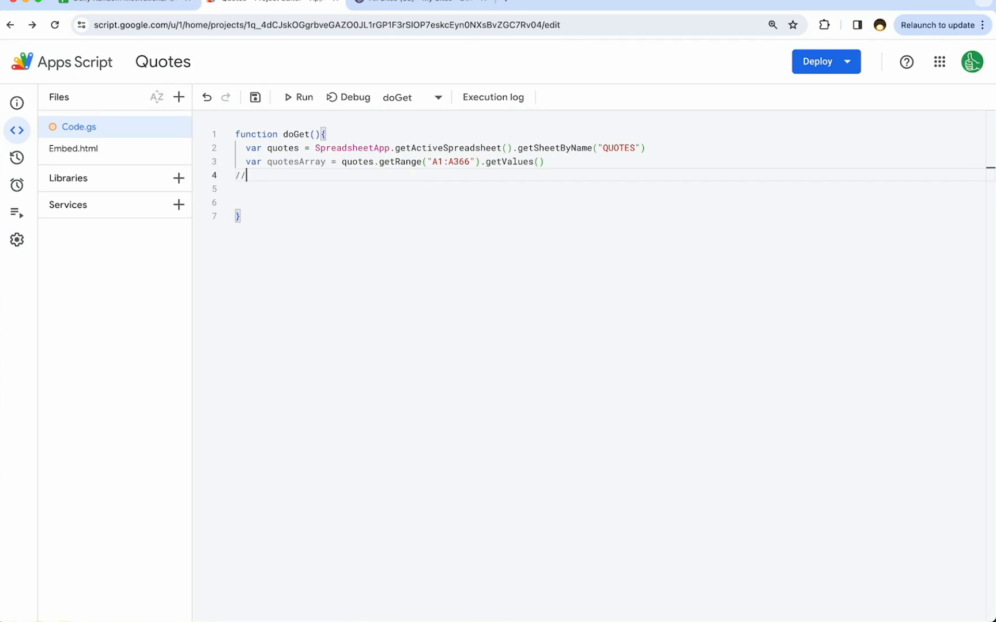
type("get a random it")
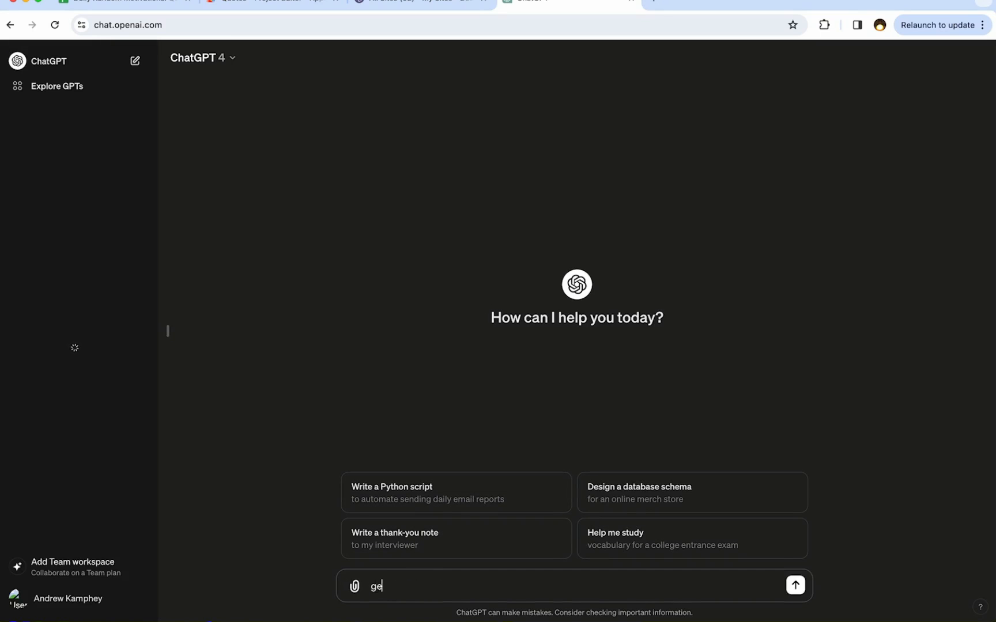
Ask ChatGPT to finish the code getting a random item from the array.
type("finish this")
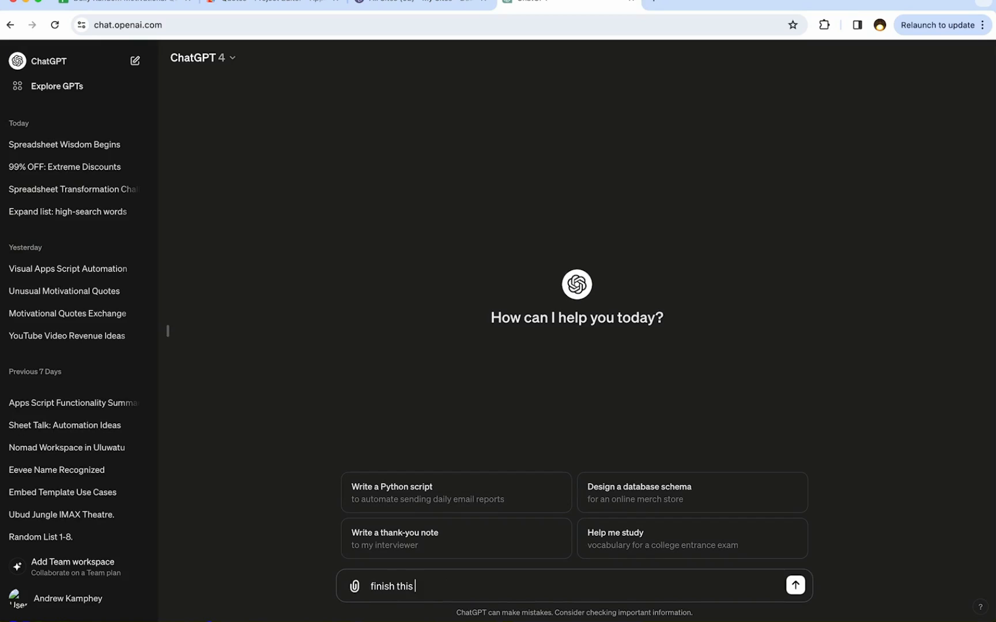
type("getting random item fro")
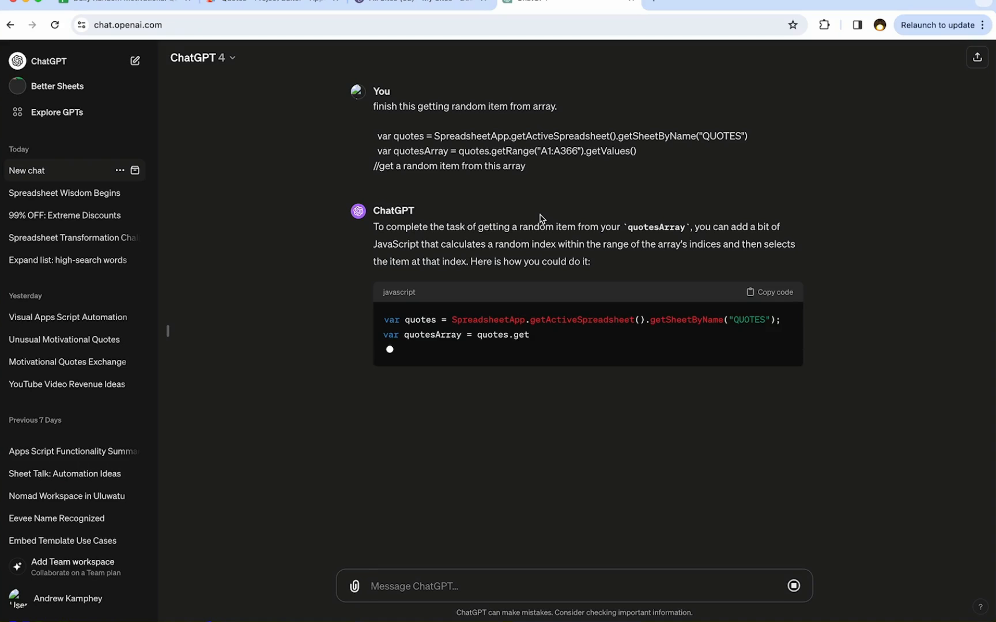
mouse_move(597, 275)
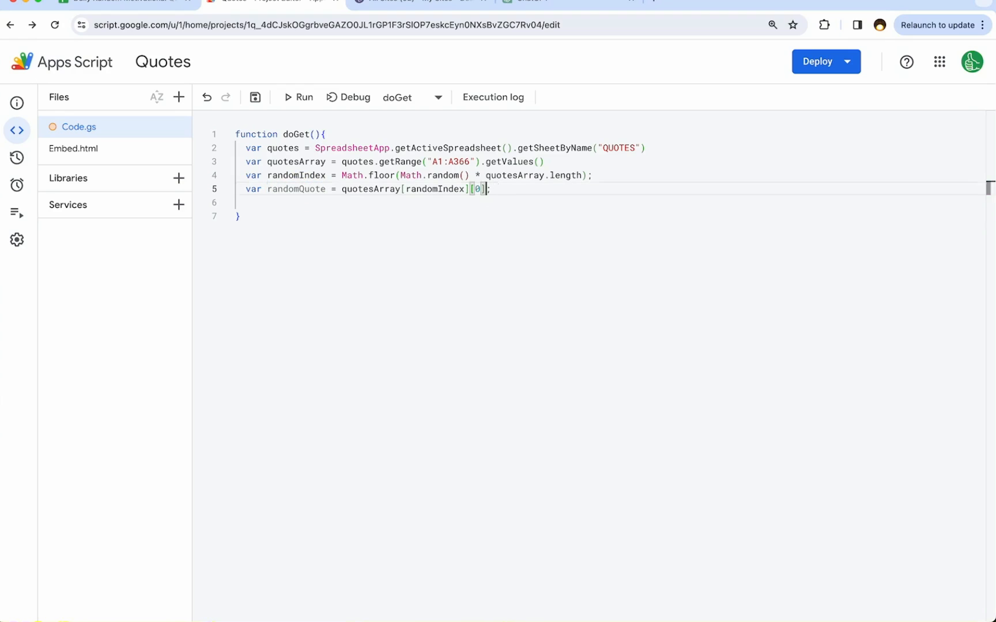
After the random quote line, add Logger.log(randomQuote).
key("Backspace")
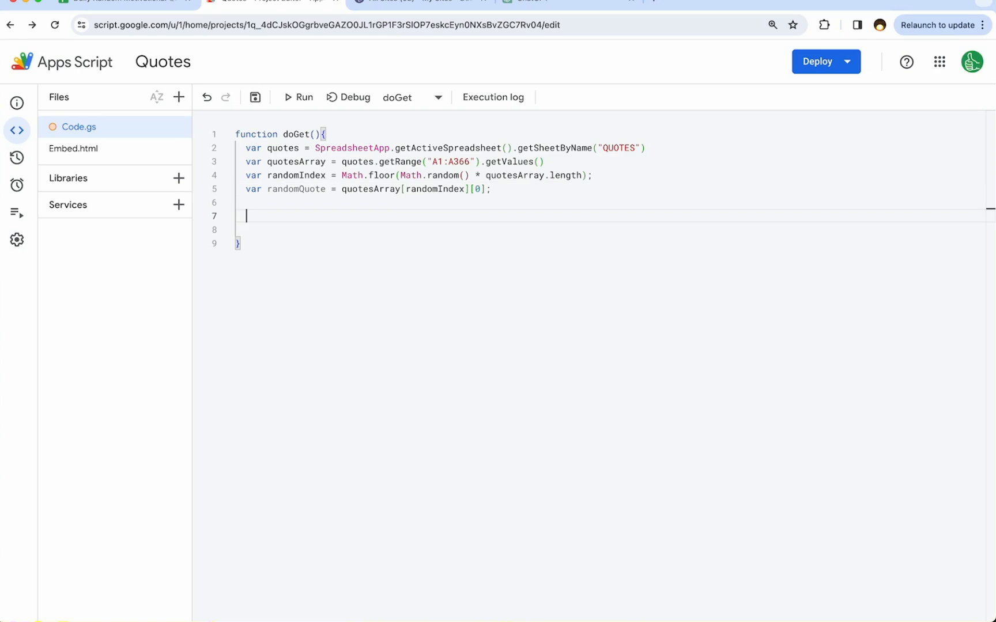
type("Logger.log()")
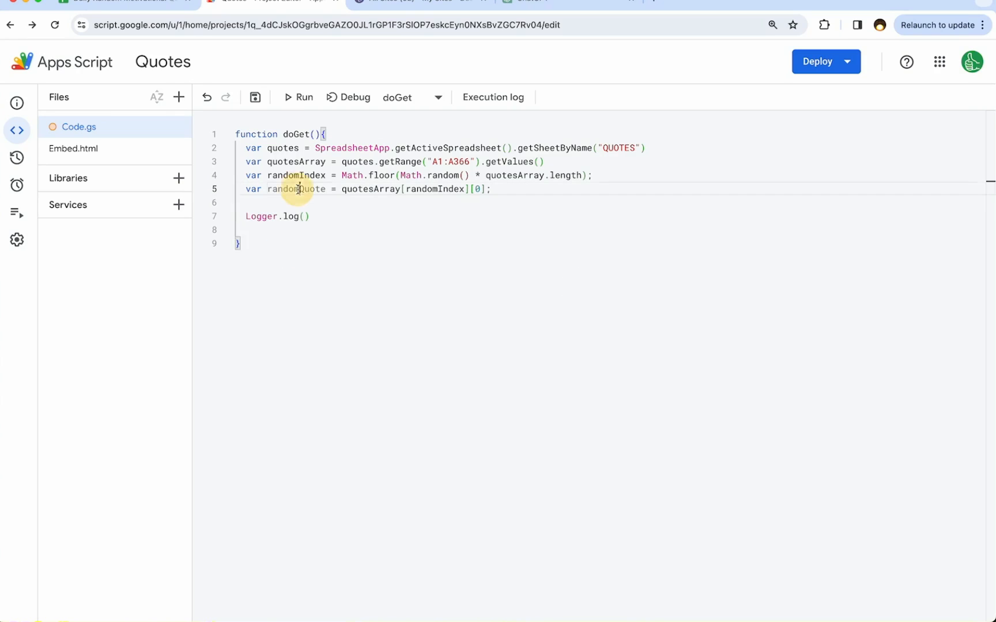
type("randomQuote")
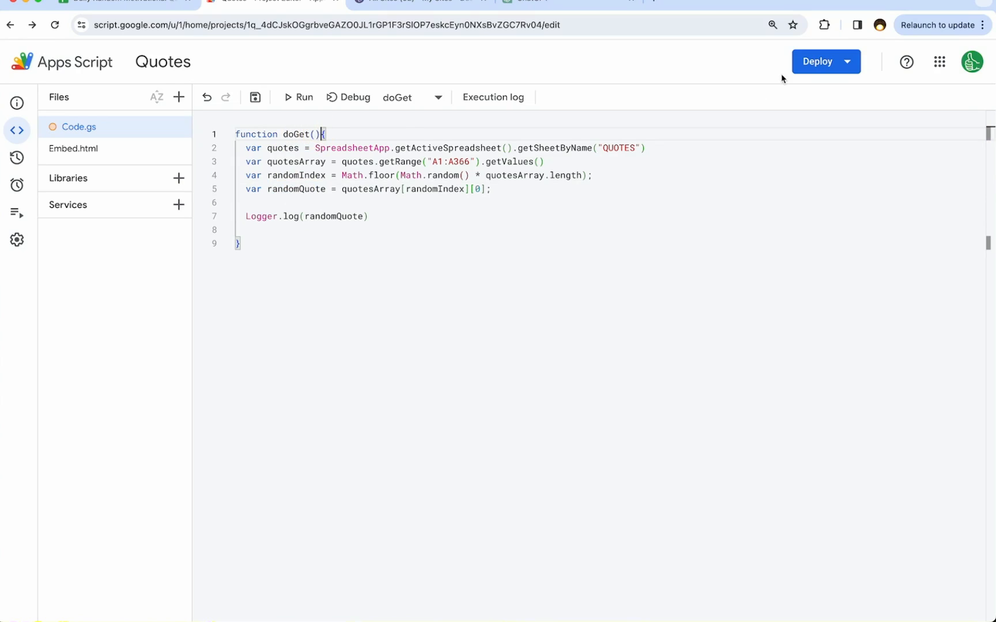
Rename the doGet function to getRandomQuote.
double_click(294, 133)
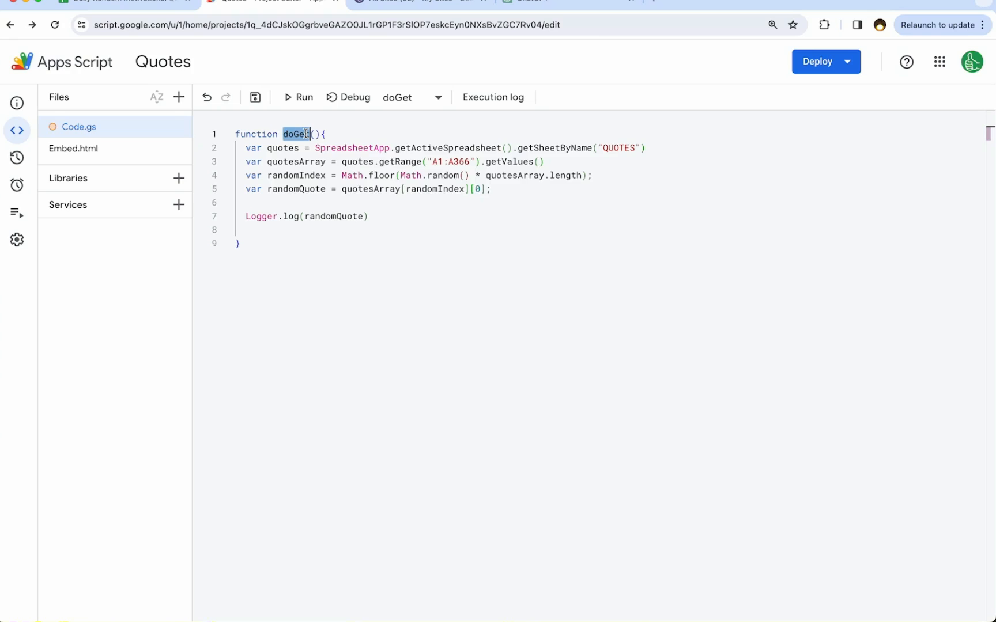
type("getRandomQuote")
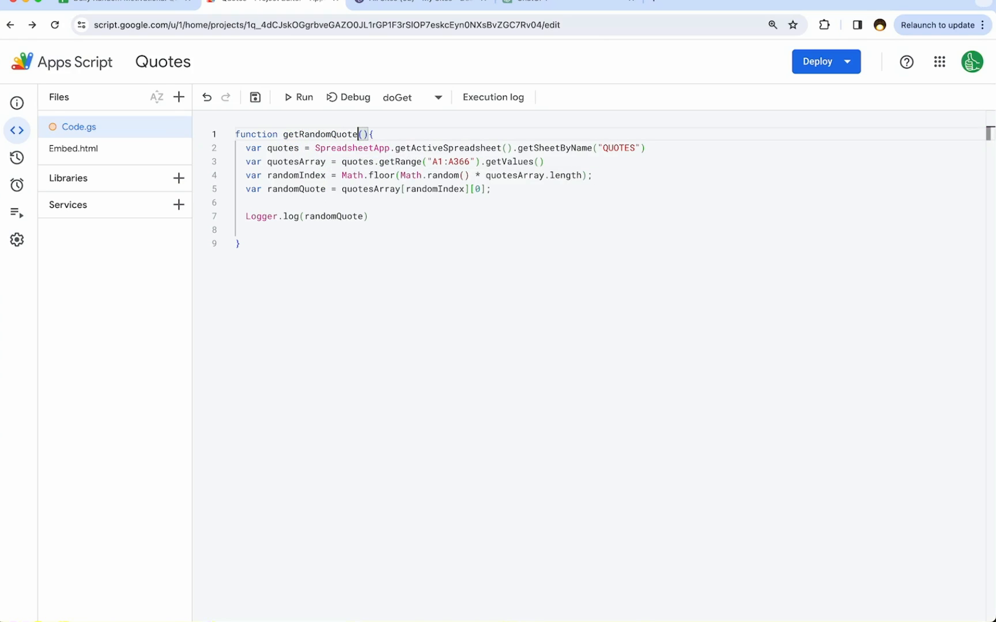
left_click(406, 97)
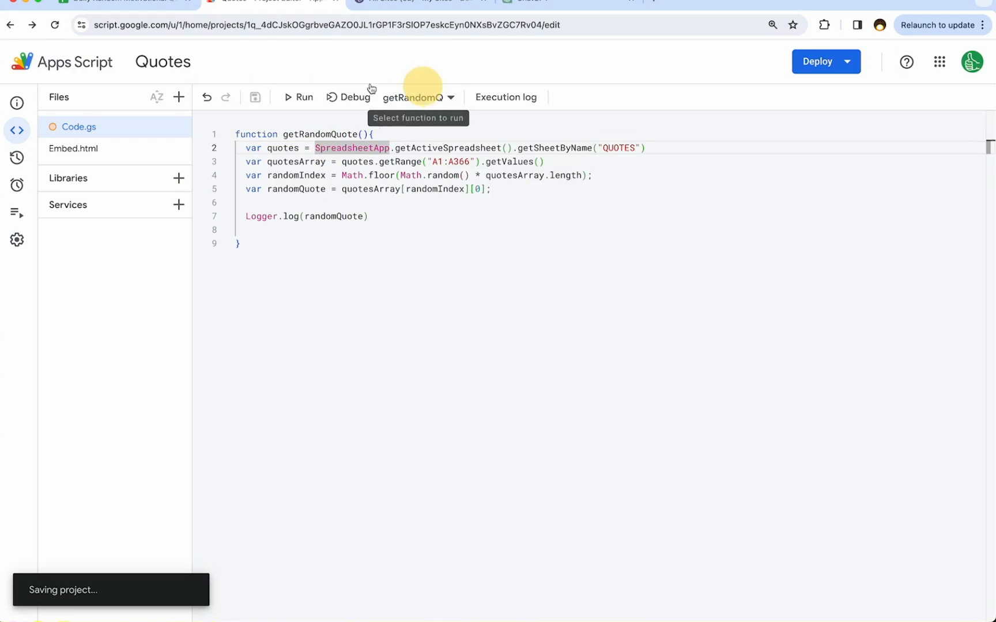
Run getRandomQuote and grant the script access to spreadsheets.
left_click(298, 97)
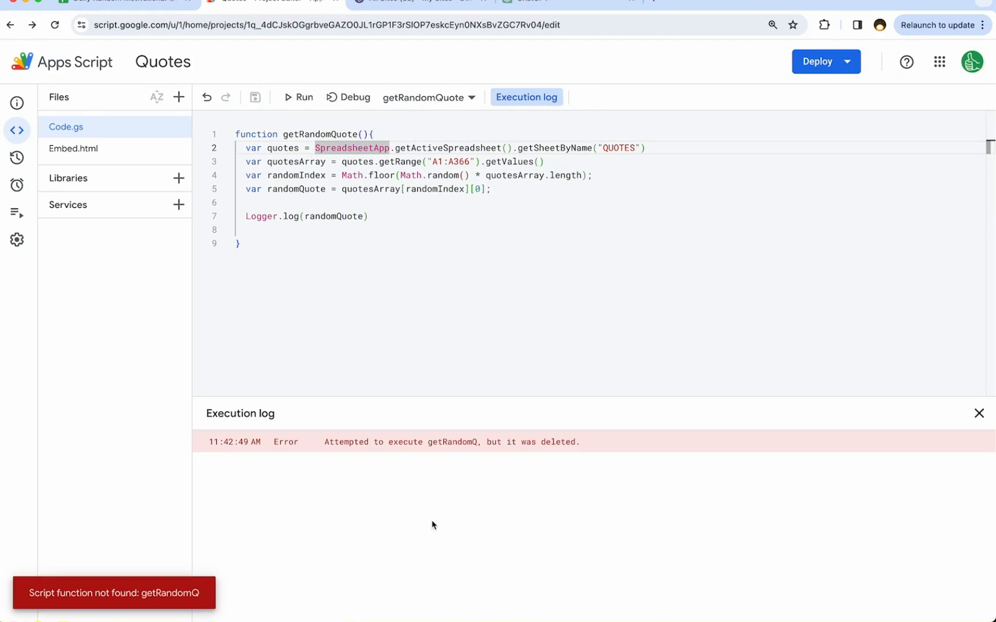
double_click(296, 189)
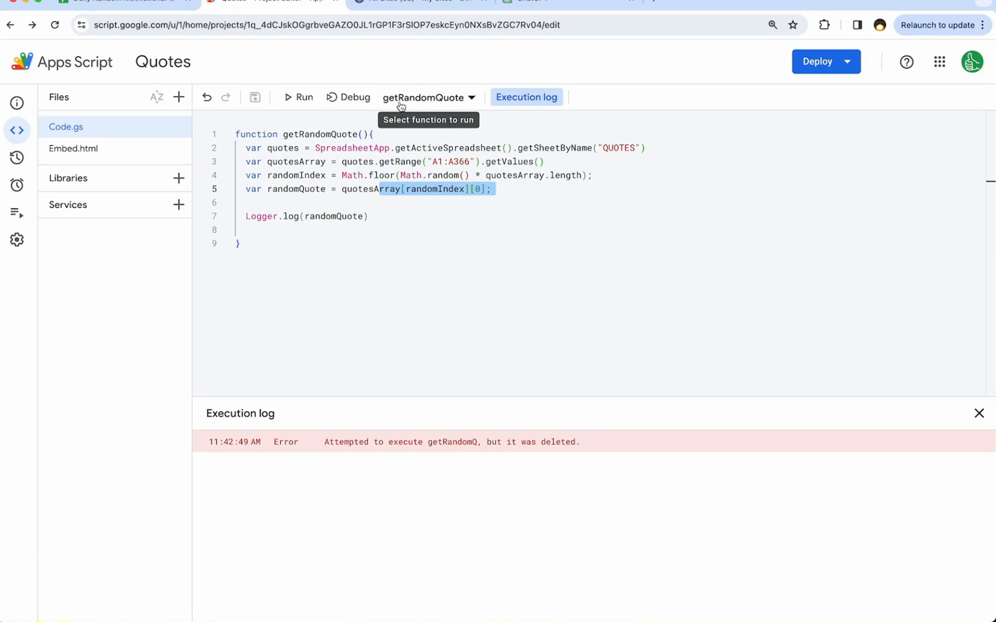
left_click(299, 97)
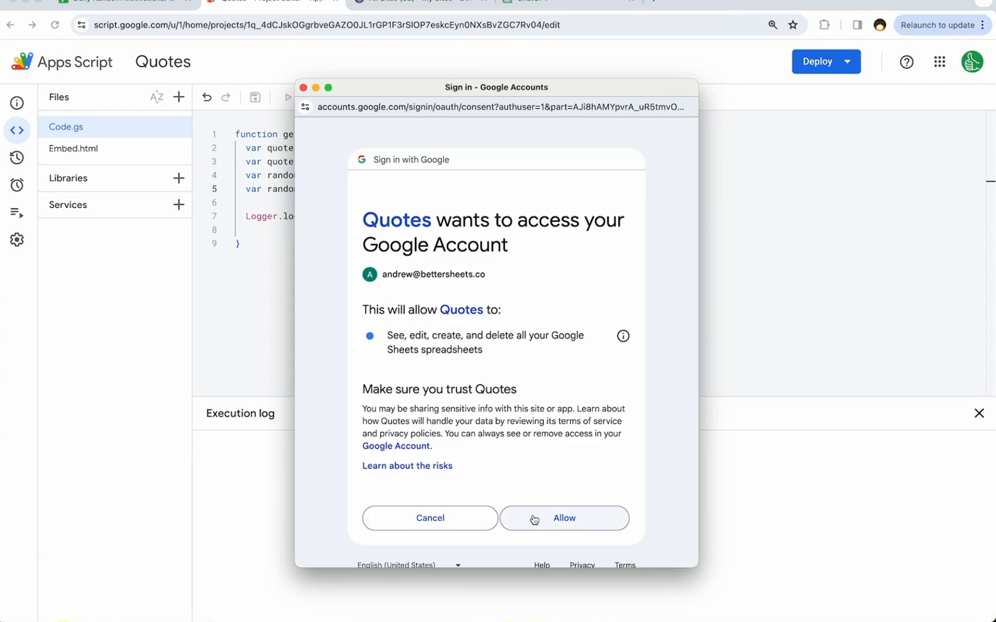
left_click(562, 517)
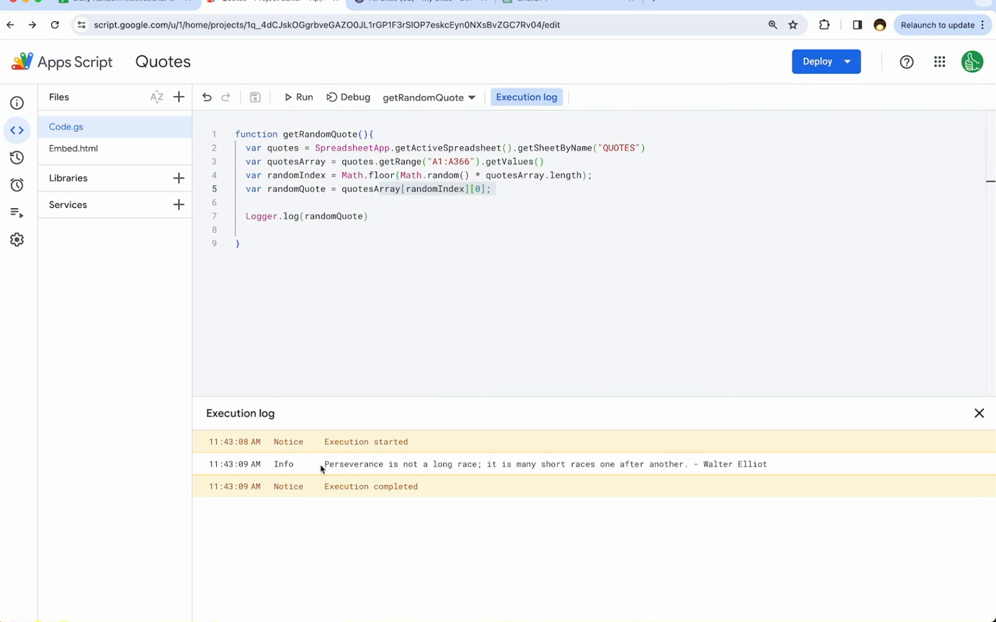
Run getRandomQuote again to log another random quote, then select its name.
left_click(303, 97)
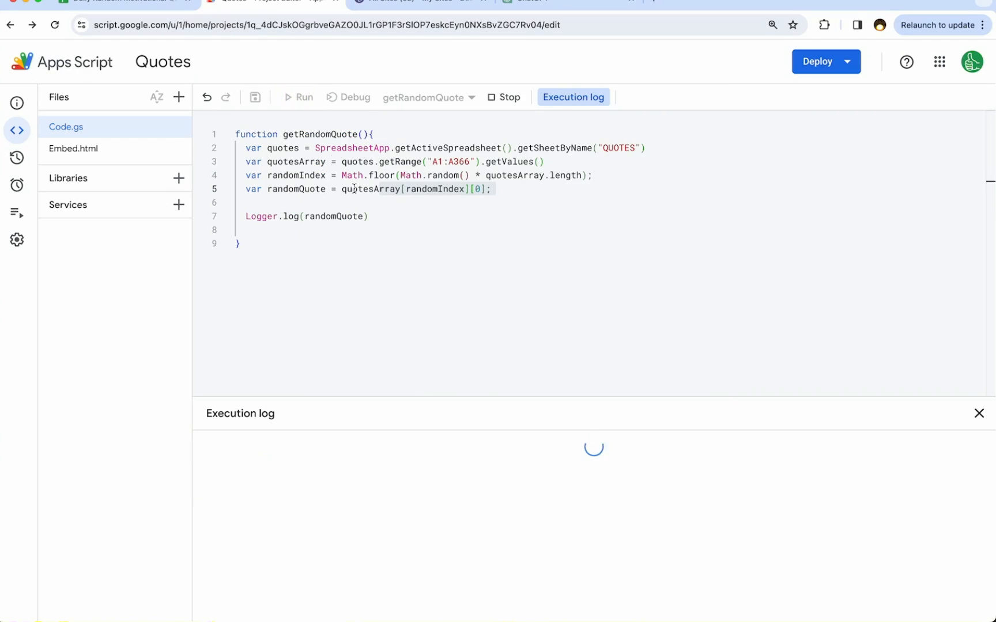
left_click(299, 96)
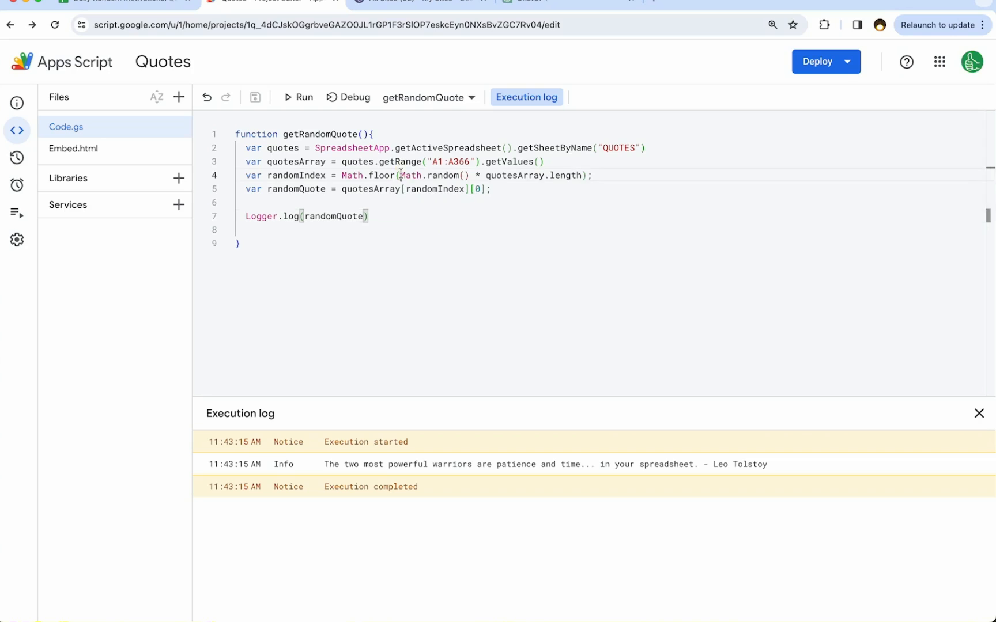
left_click_drag(400, 175, 592, 175)
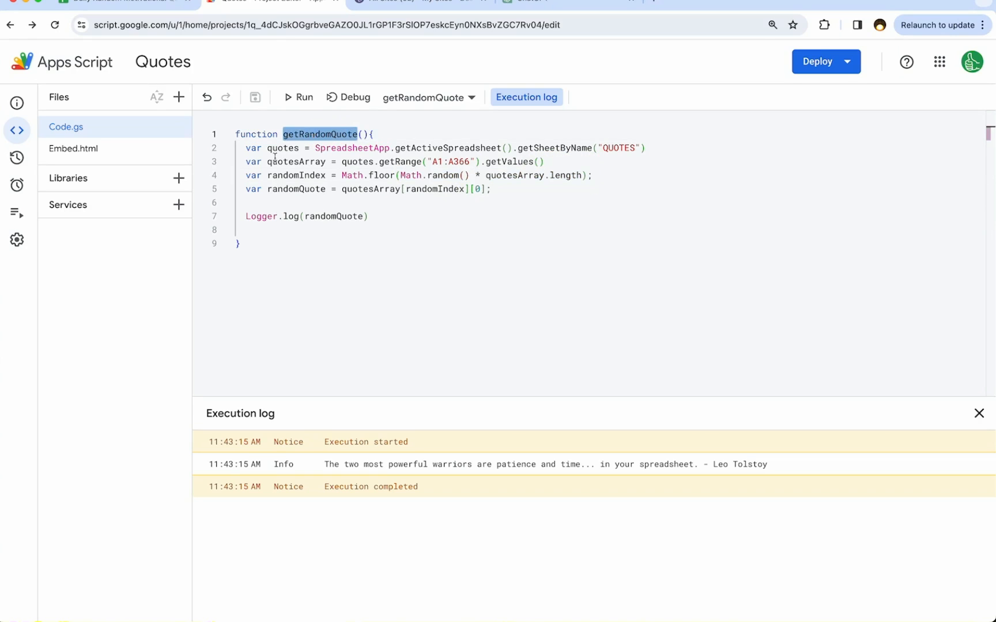
Make getRandomQuote return randomQuote and start a new doGet function.
type("tur")
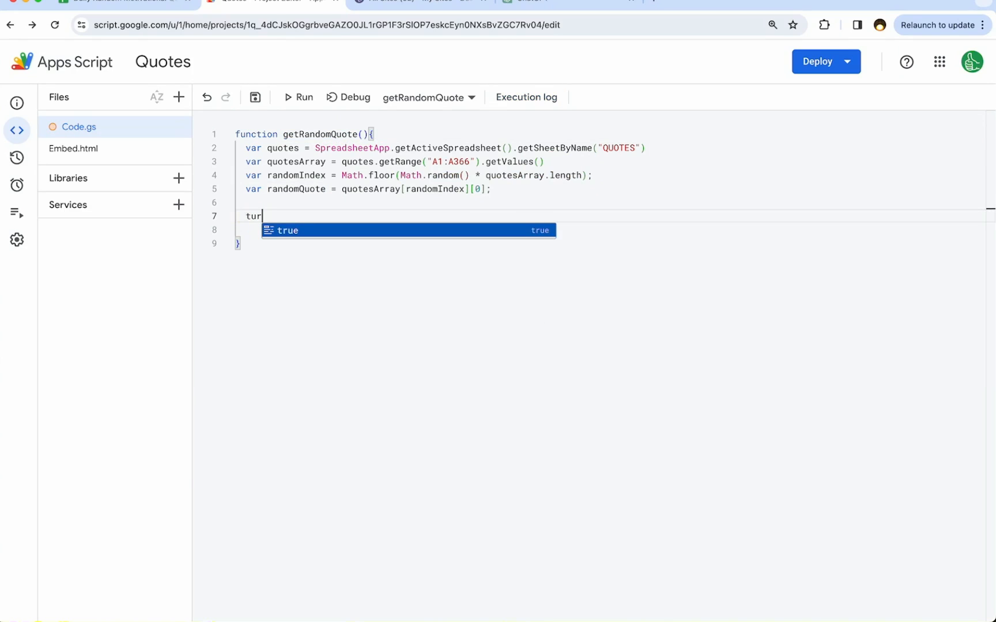
type("eturn randomQuote")
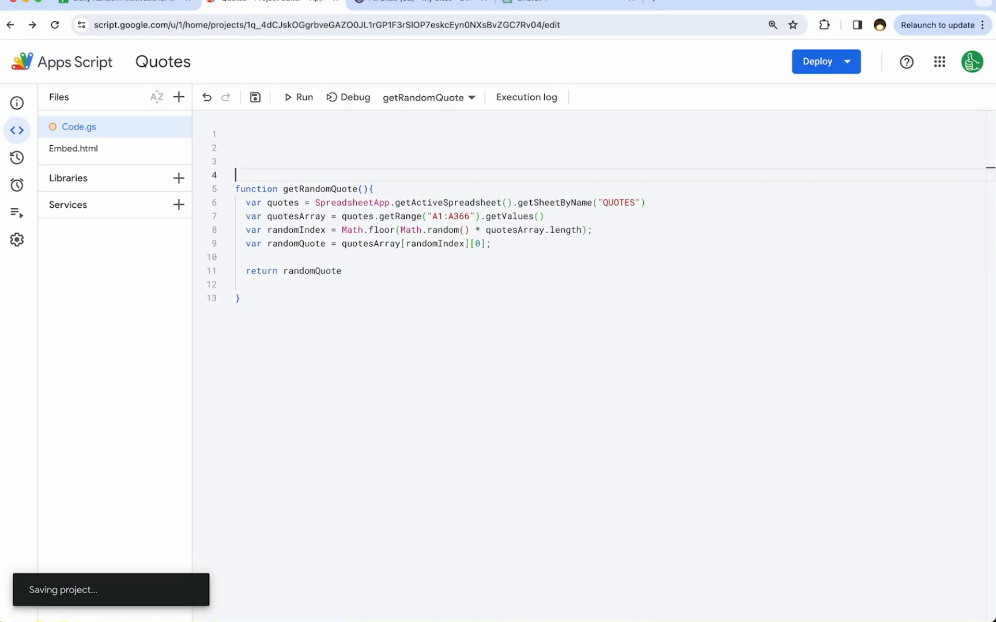
type("function do")
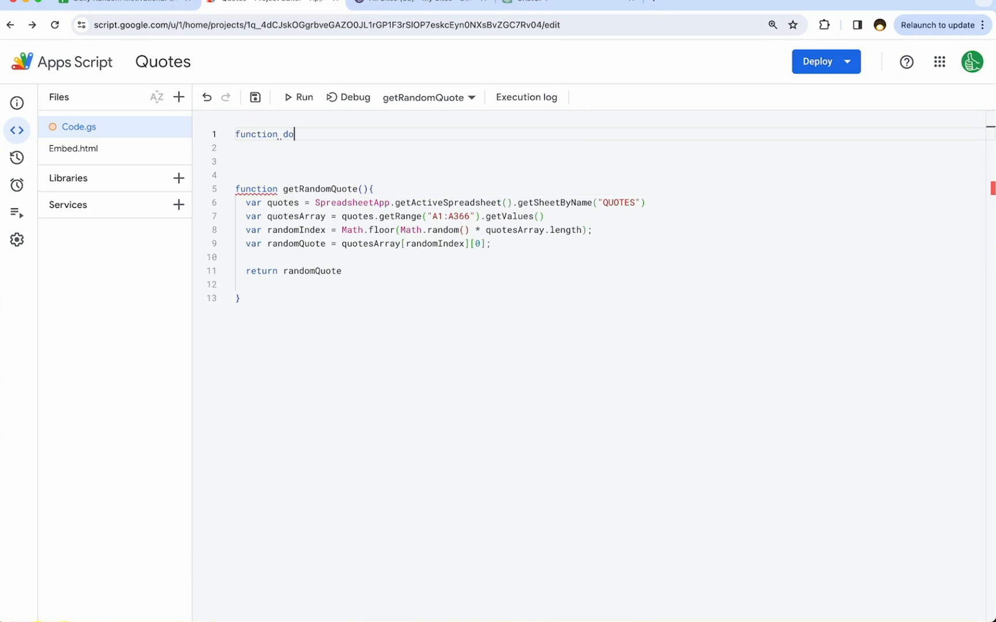
type("Get(){")
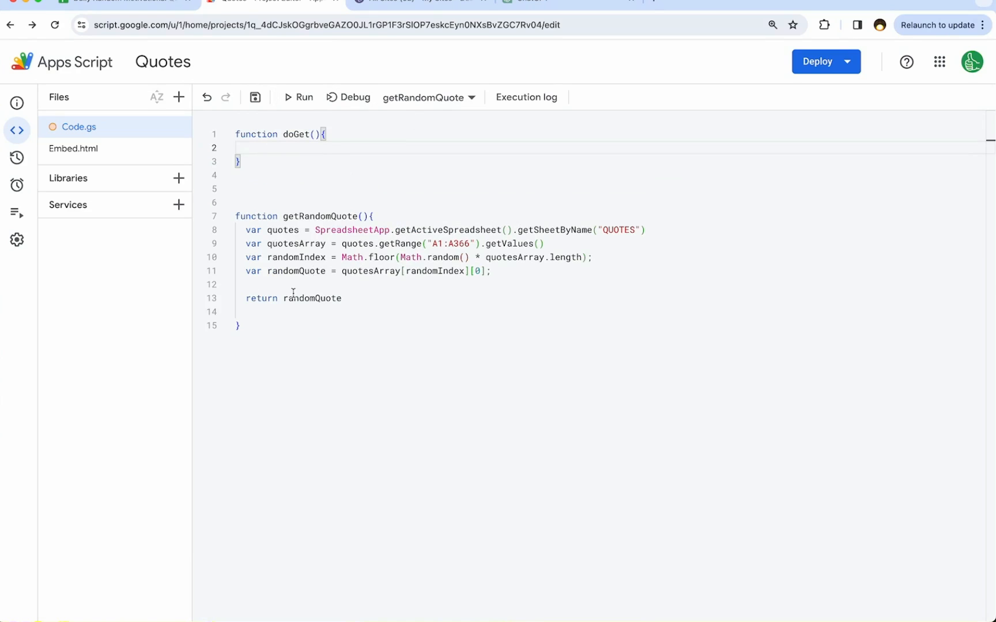
key("Enter")
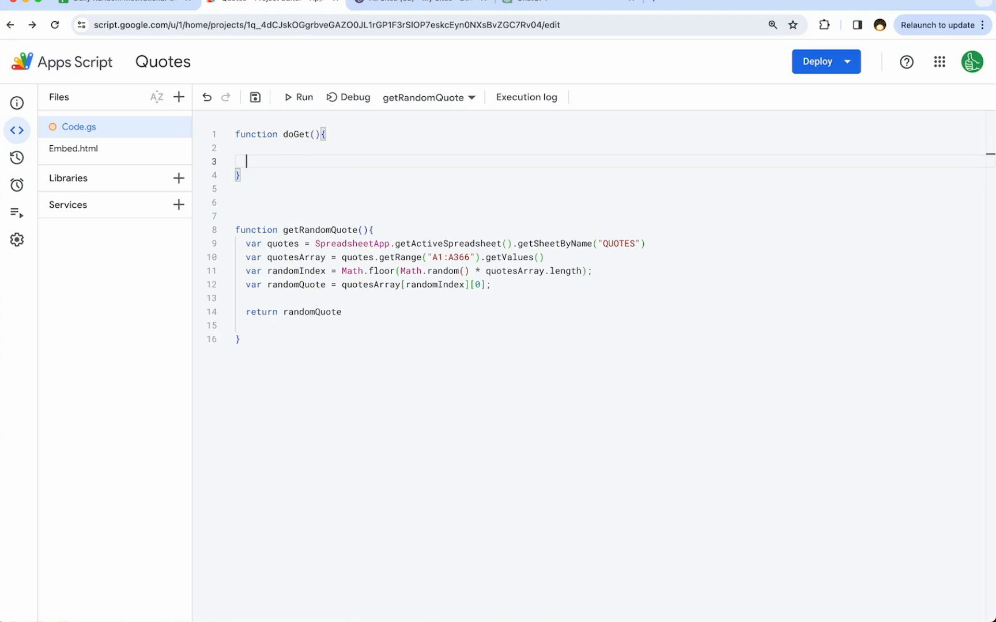
Have doGet call getRandomQuote and return ContentService.createTextOutput(randomQuote).
type("return")
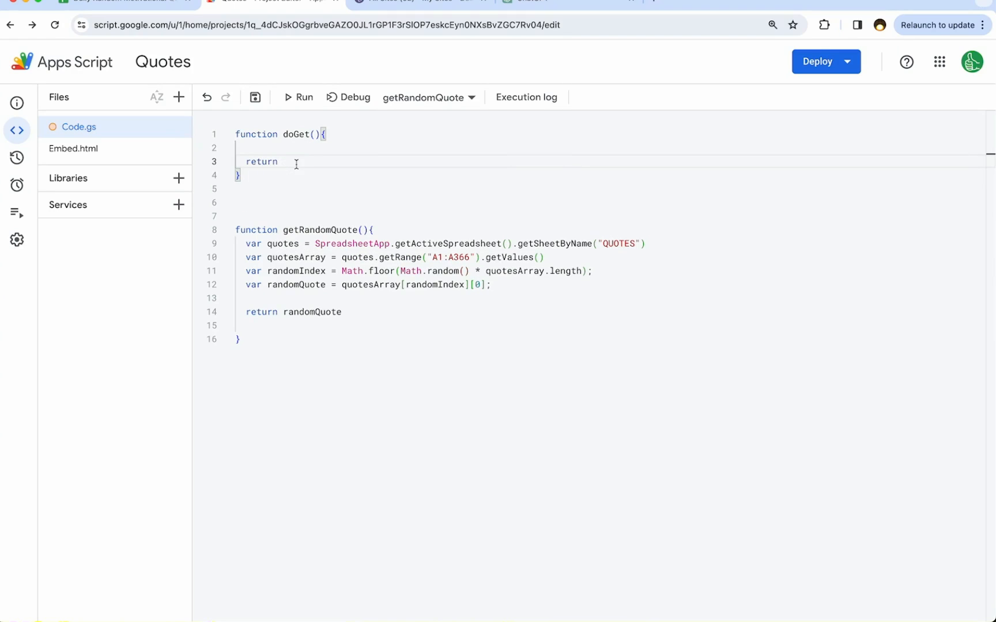
type("var randomQuote = getRandomQuote(")
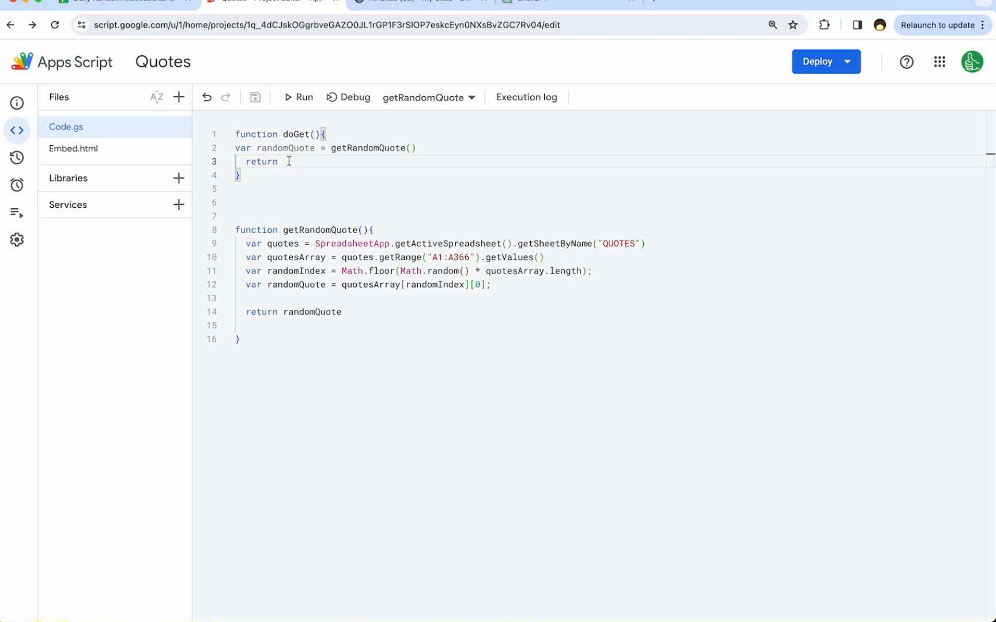
double_click(285, 147)
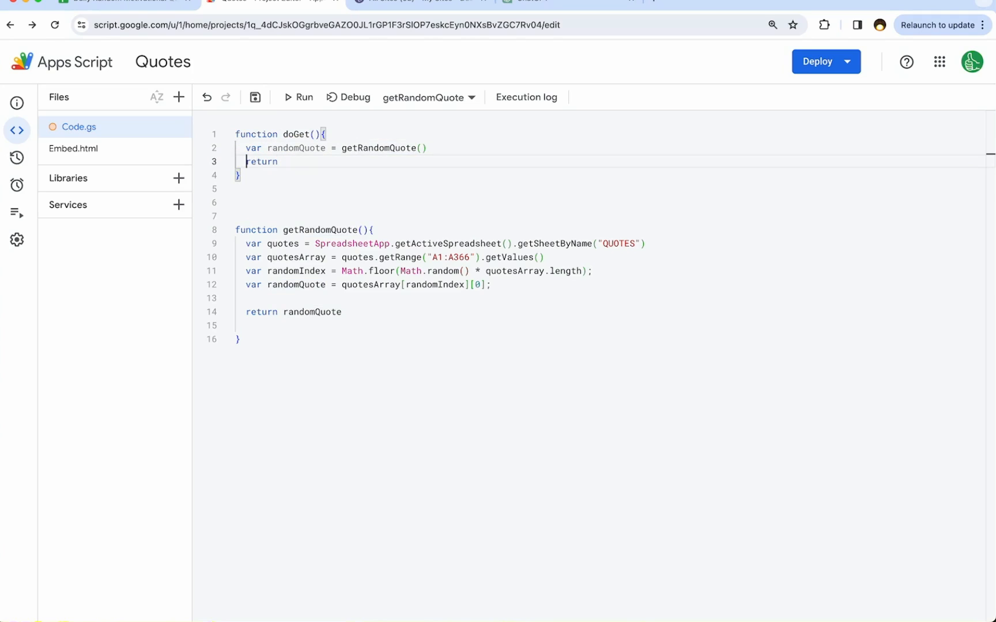
type("ContentService.createTextOutput(")
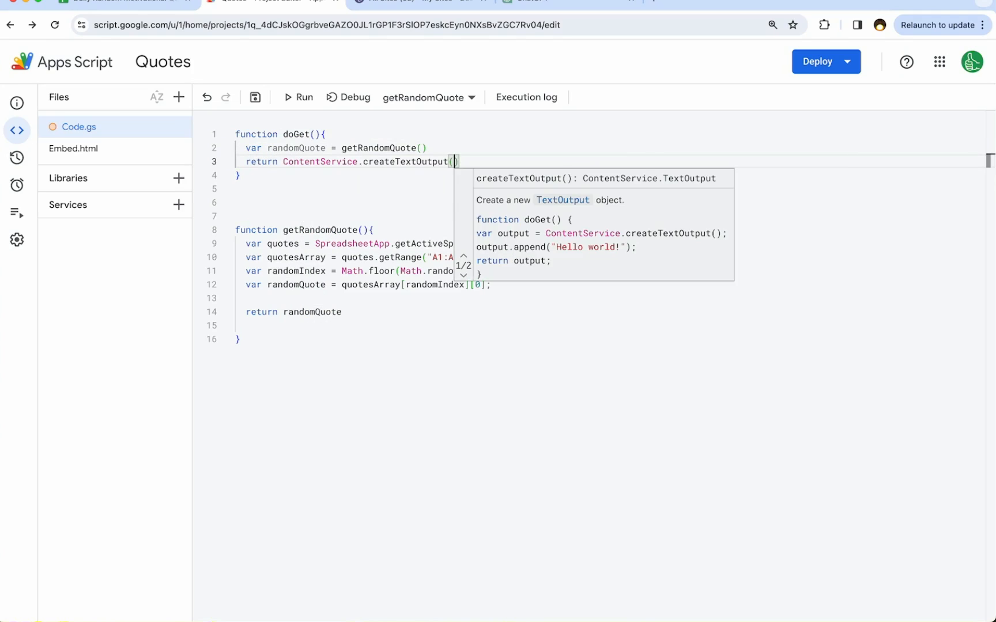
left_click(300, 162)
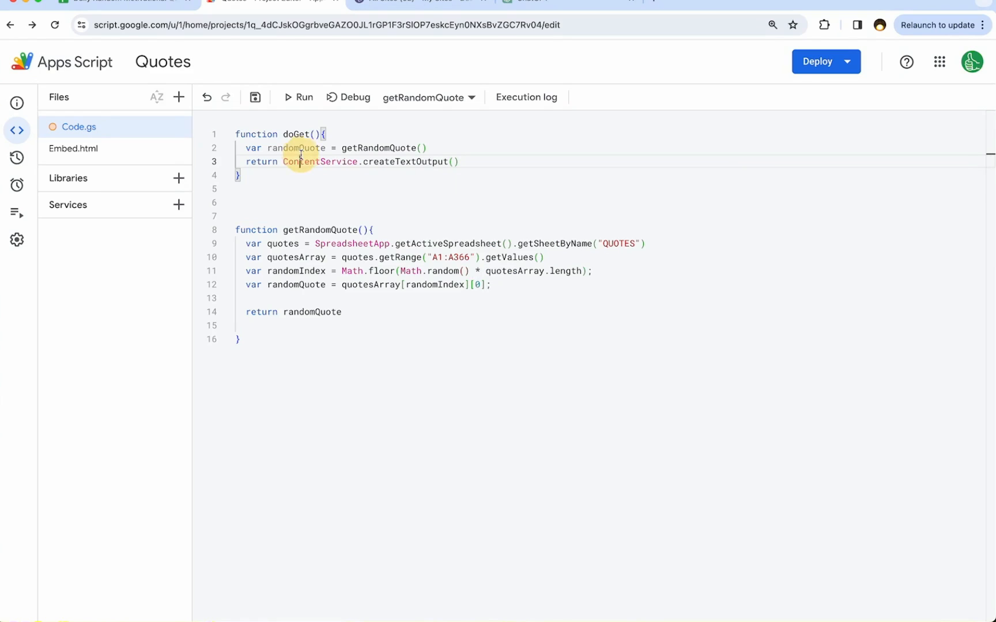
type("randomQuote")
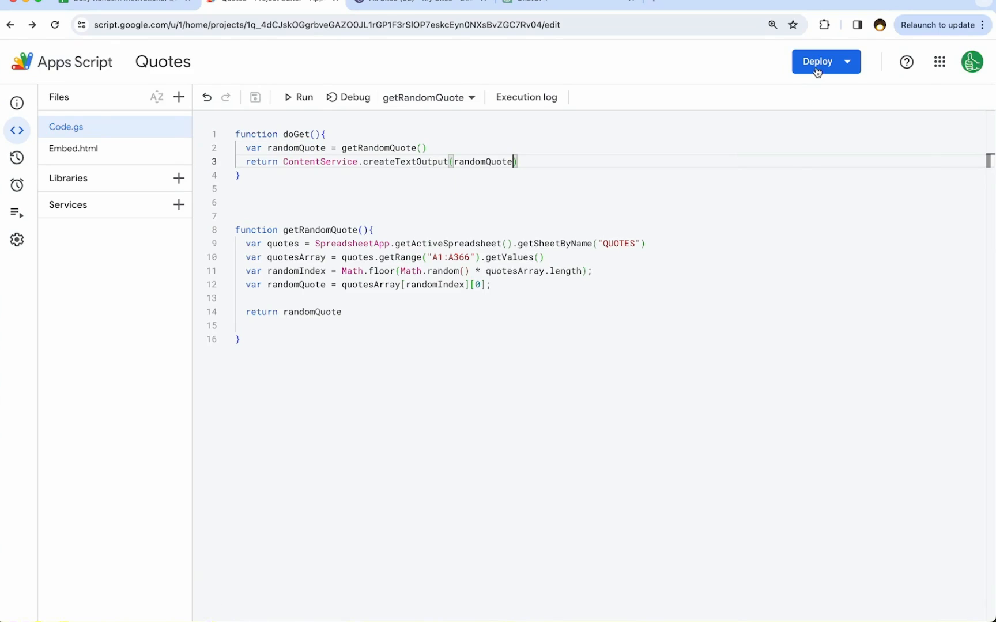
Deploy a new Web app accessible to Anyone and copy its URL.
left_click(817, 61)
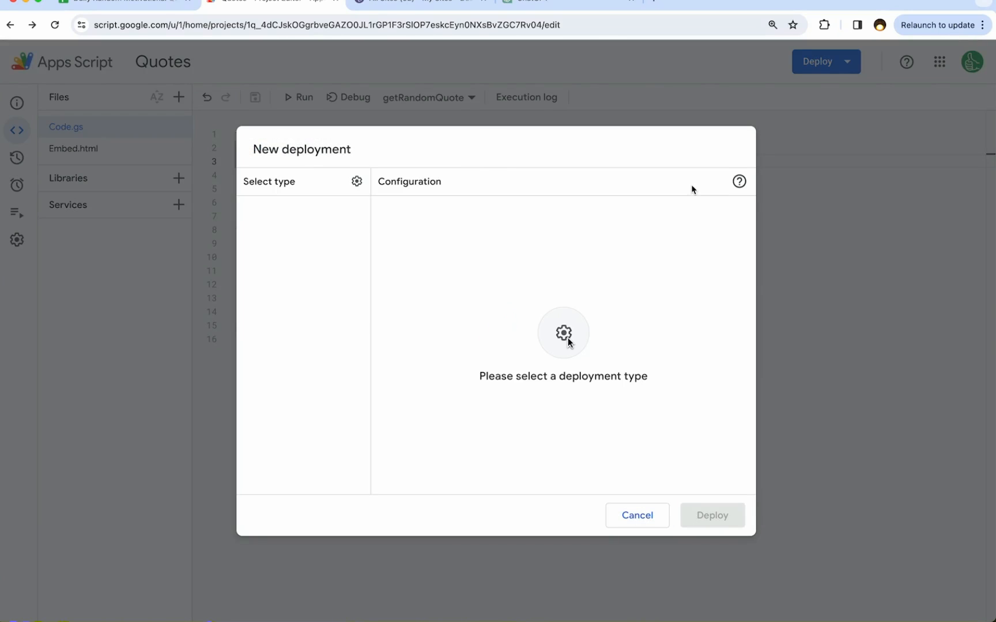
left_click(356, 181)
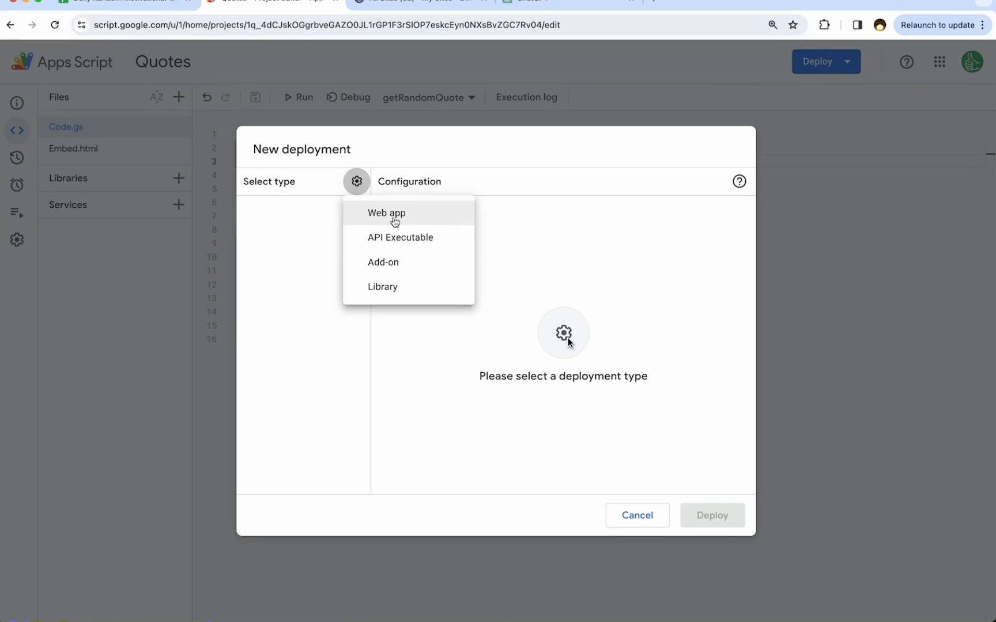
left_click(388, 213)
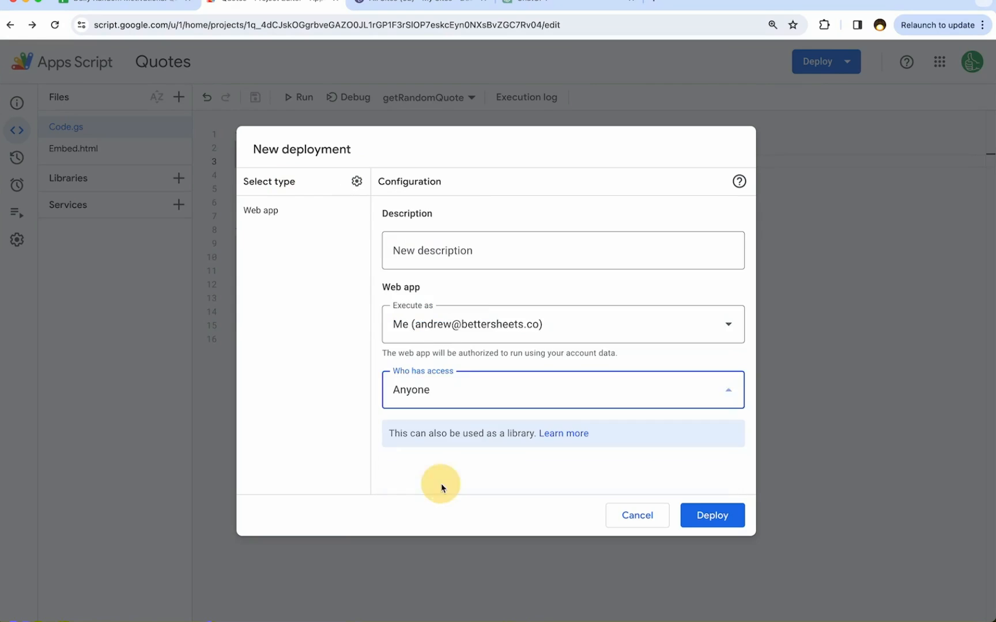
left_click(710, 515)
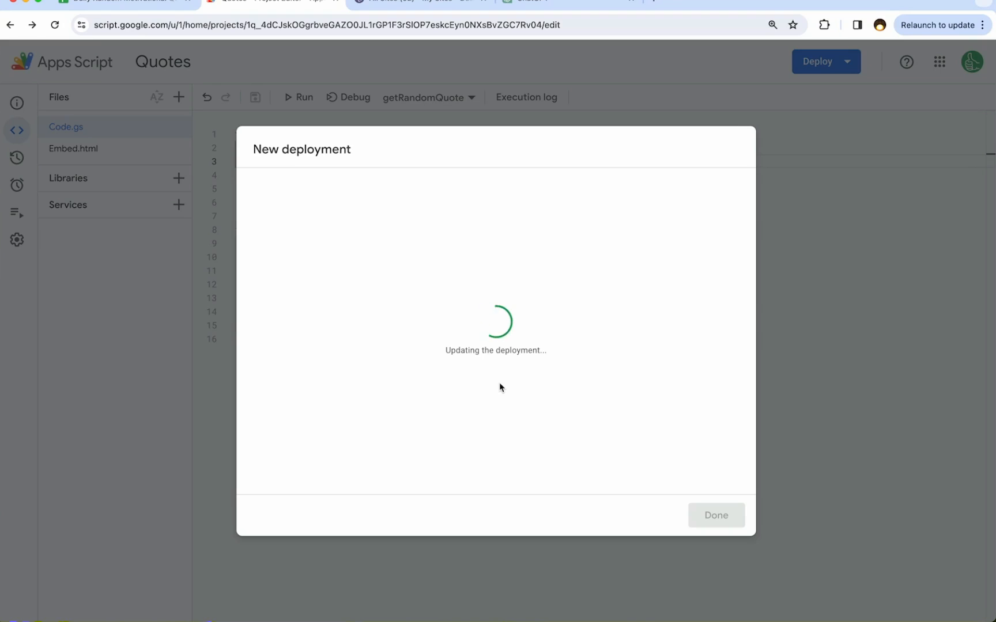
left_click(269, 389)
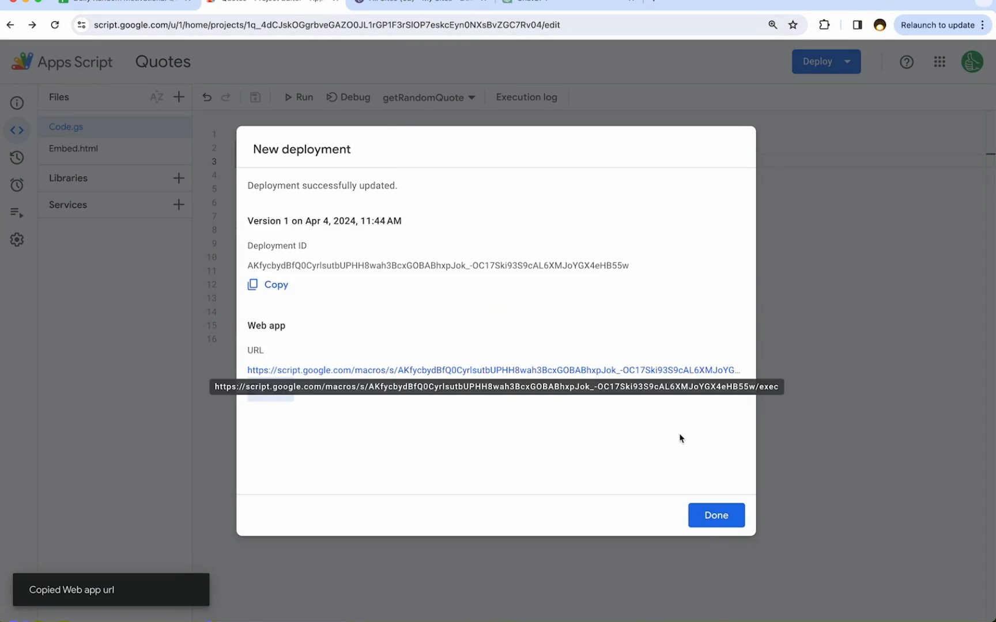
left_click(715, 515)
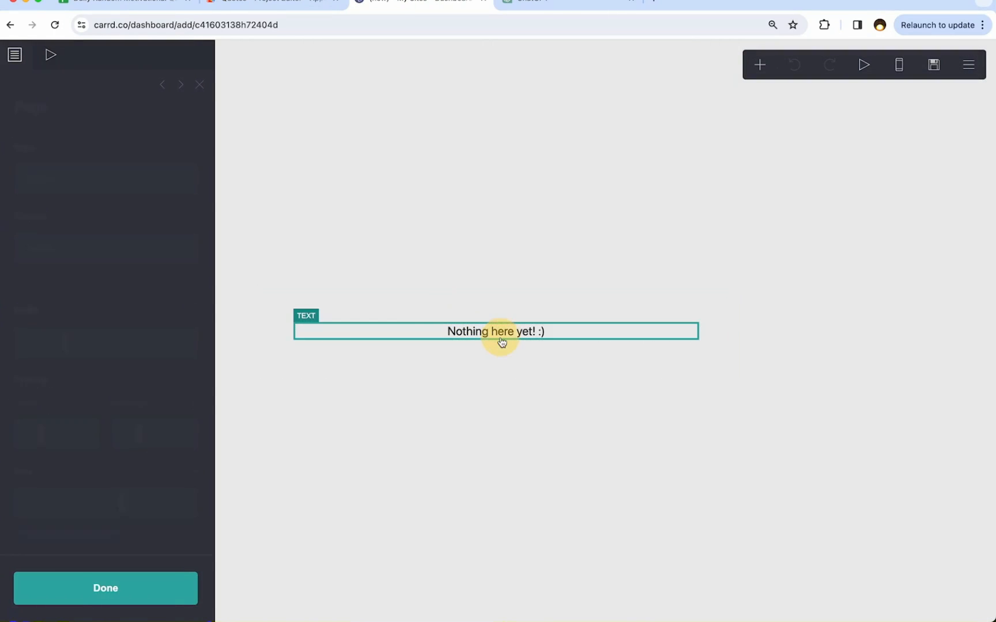
Set the Carrd text element to 'Today's Quote' and return to the Apps Script project.
type("Today's Quote")
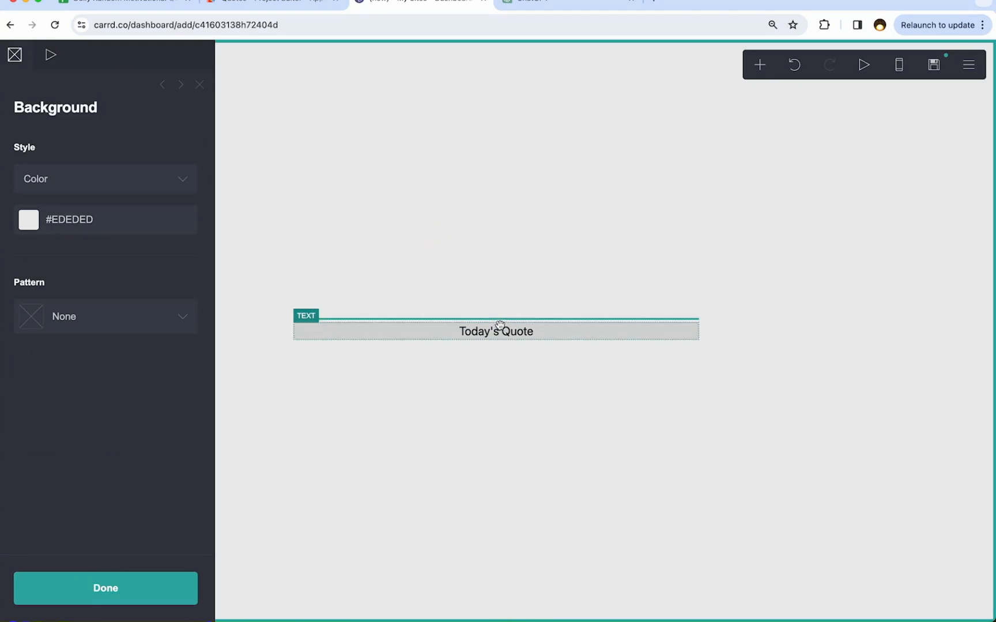
left_click(758, 65)
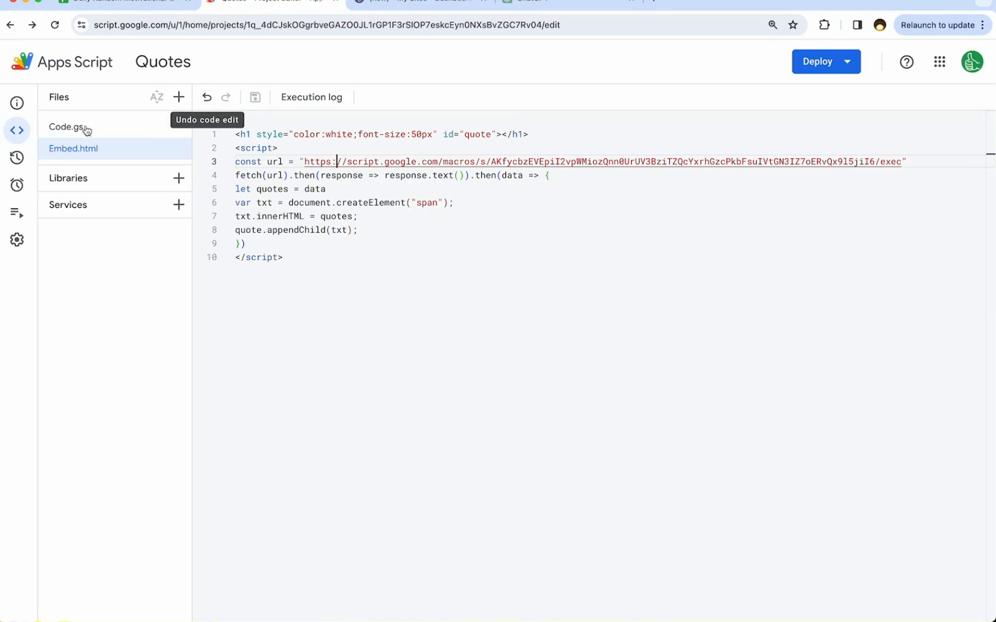
Copy the Web app URL from Manage deployments.
left_click(824, 61)
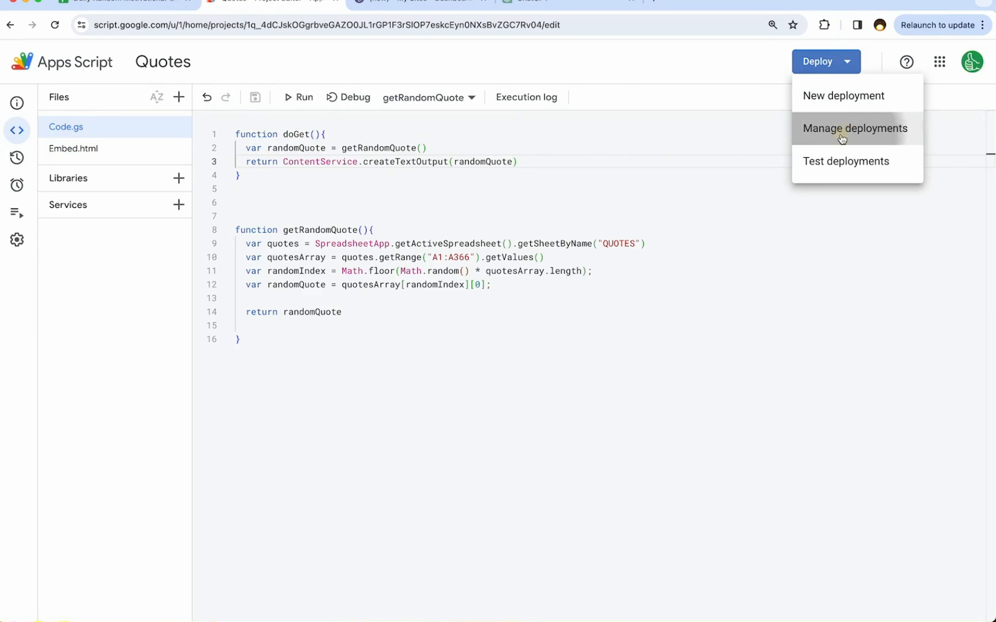
left_click(855, 128)
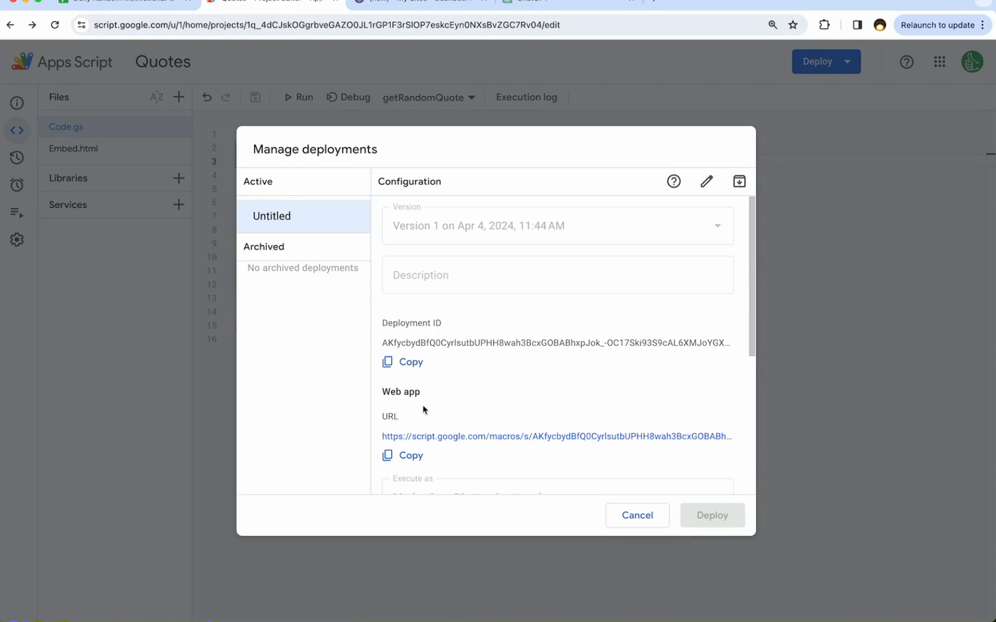
left_click(402, 455)
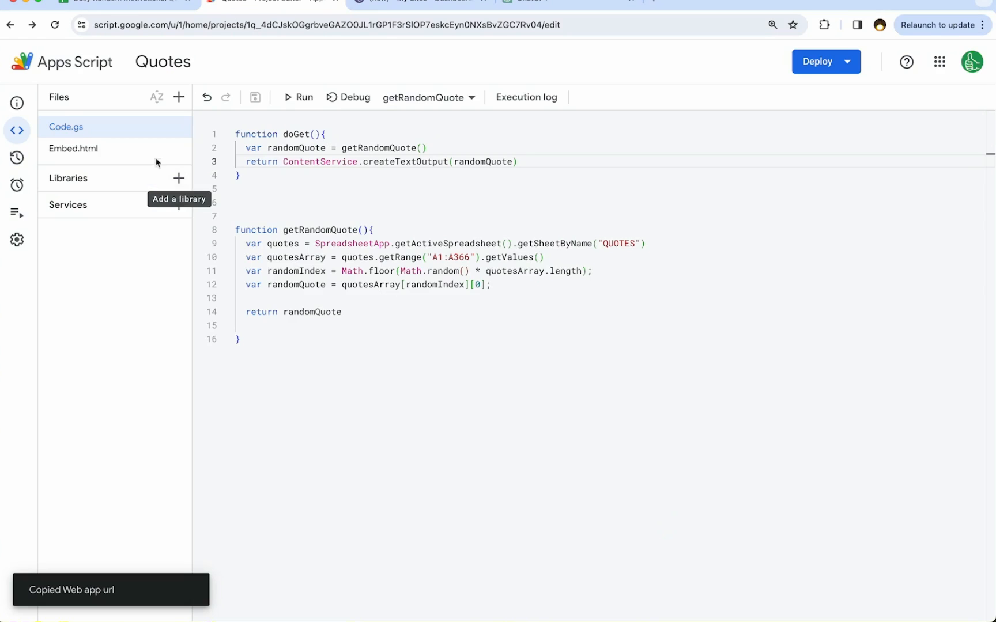
Put the deployment URL into Embed.html's url constant and select it.
left_click(73, 149)
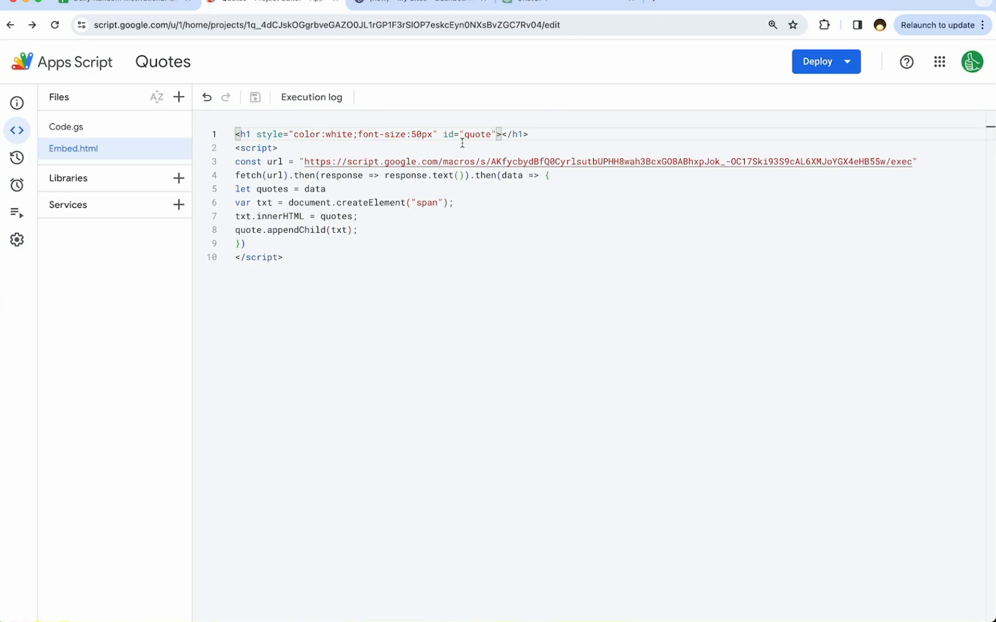
mouse_move(321, 231)
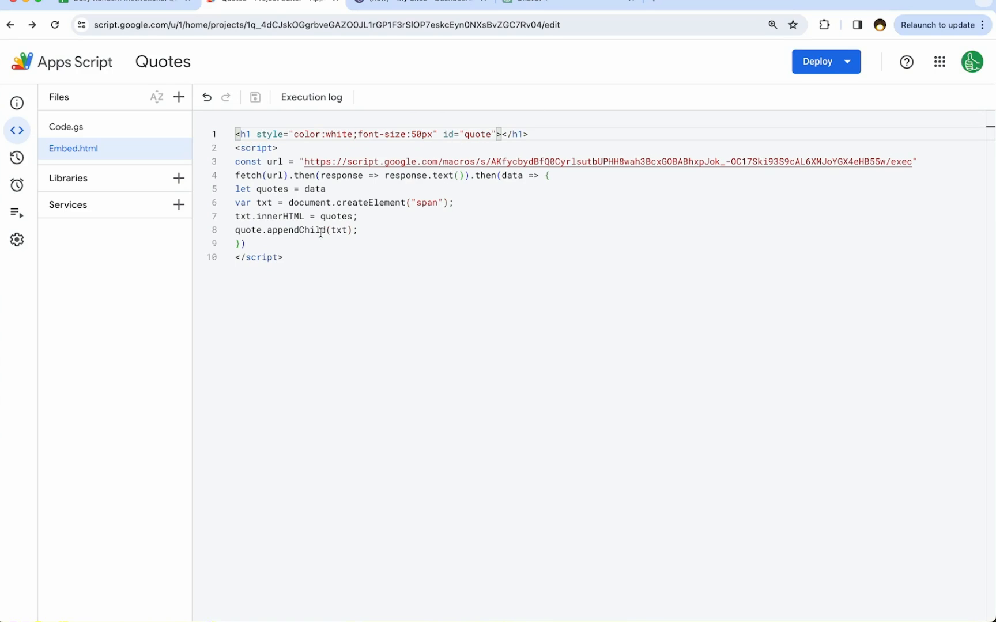
left_click(303, 161)
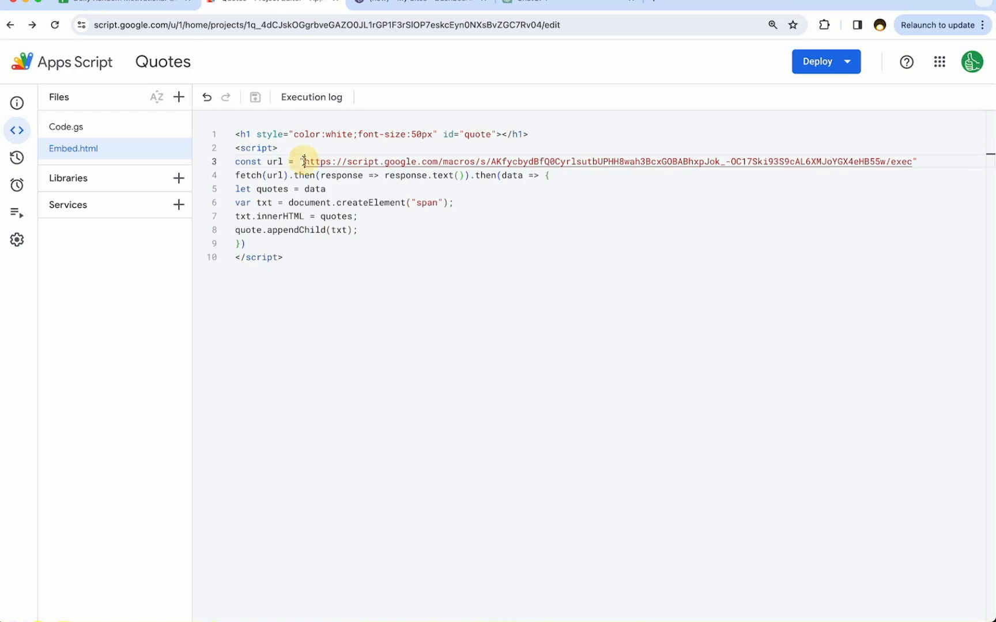
left_click_drag(306, 161, 913, 161)
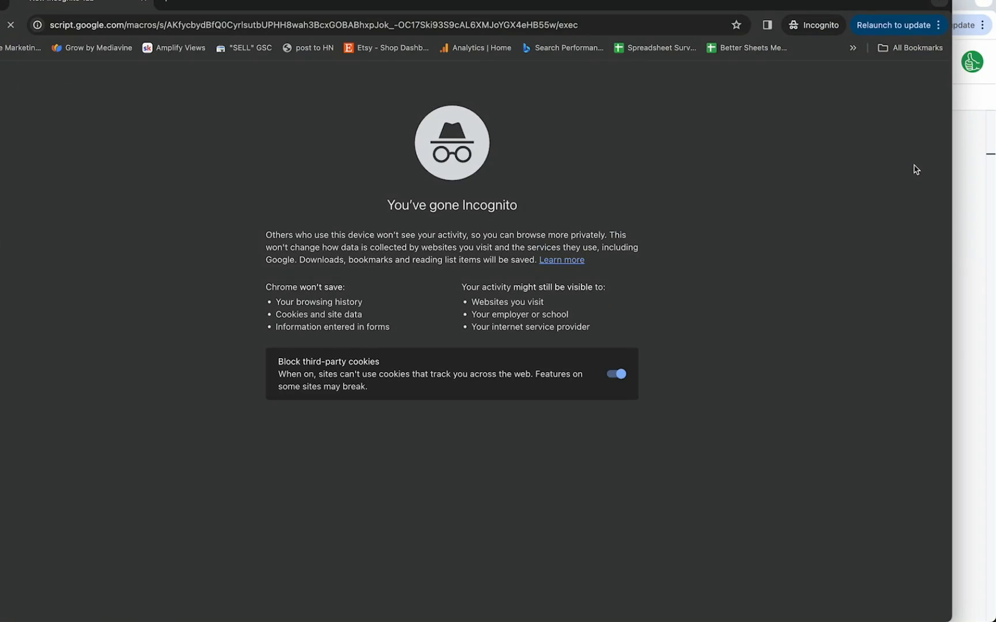
mouse_move(334, 242)
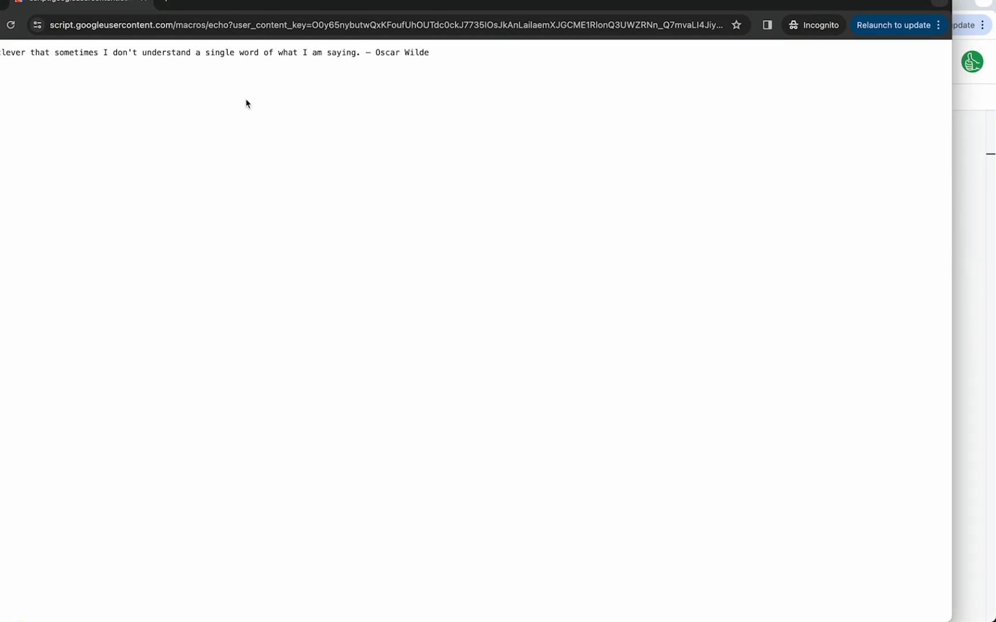
mouse_move(27, 70)
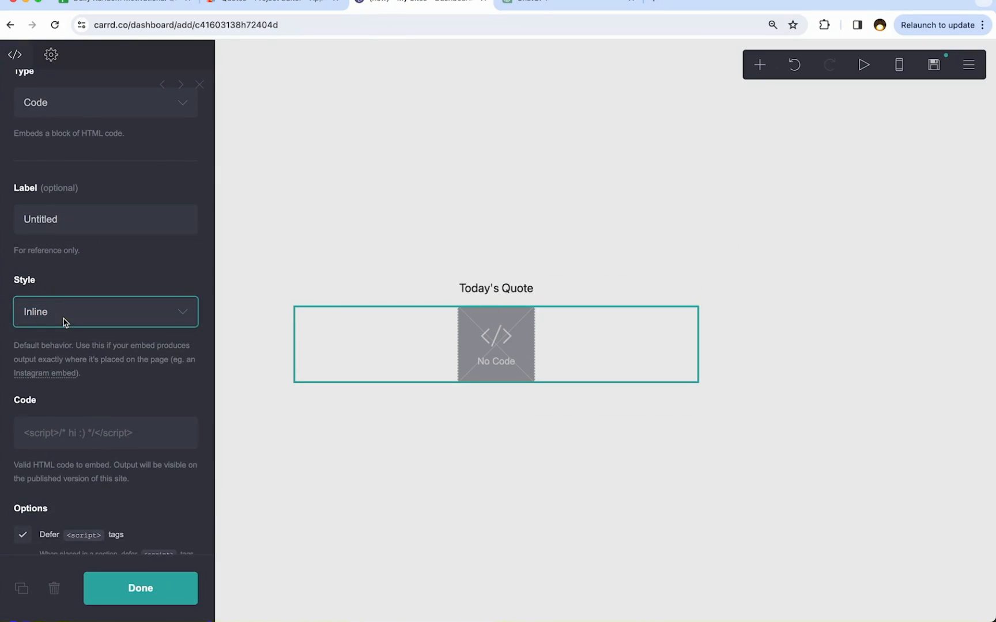
Add the white 50px quote h1 embed code and set the background colour to #033B2D.
type("<h1 style=\"color:white;font-size:50px\" id=\"quote\"></h1>")
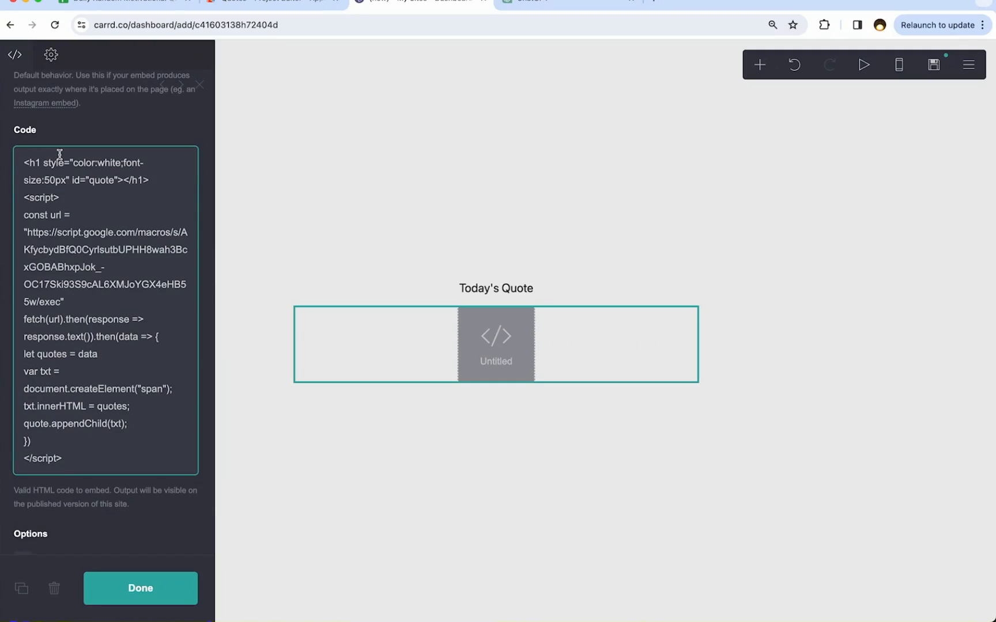
left_click(139, 587)
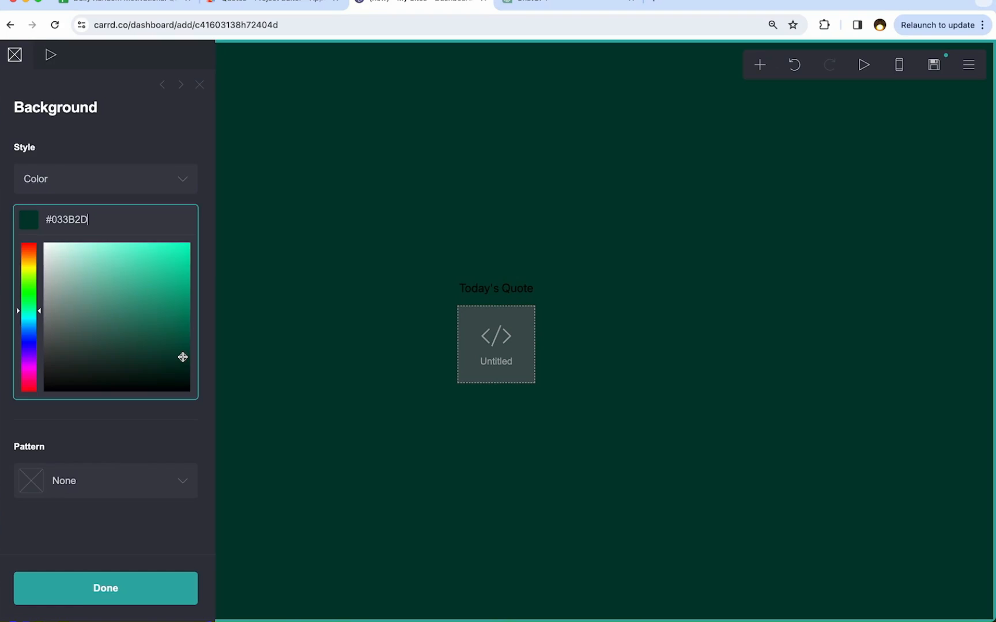
left_click(496, 288)
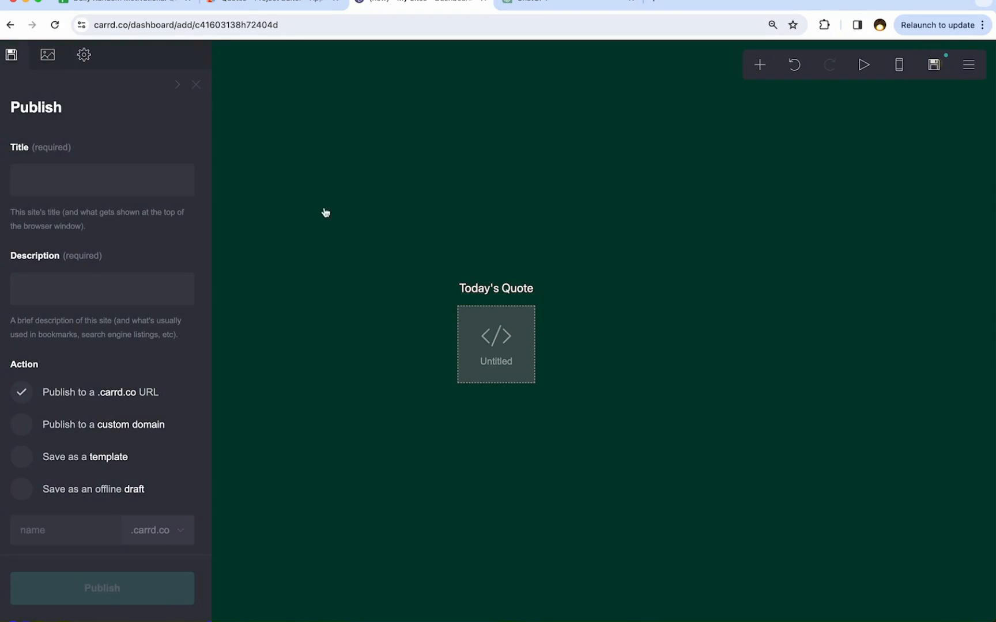
Publish with title 'Random Quote', description 'Quote of the Day', URL randomquote.carrd.co, and view the live site.
type("Random Quot")
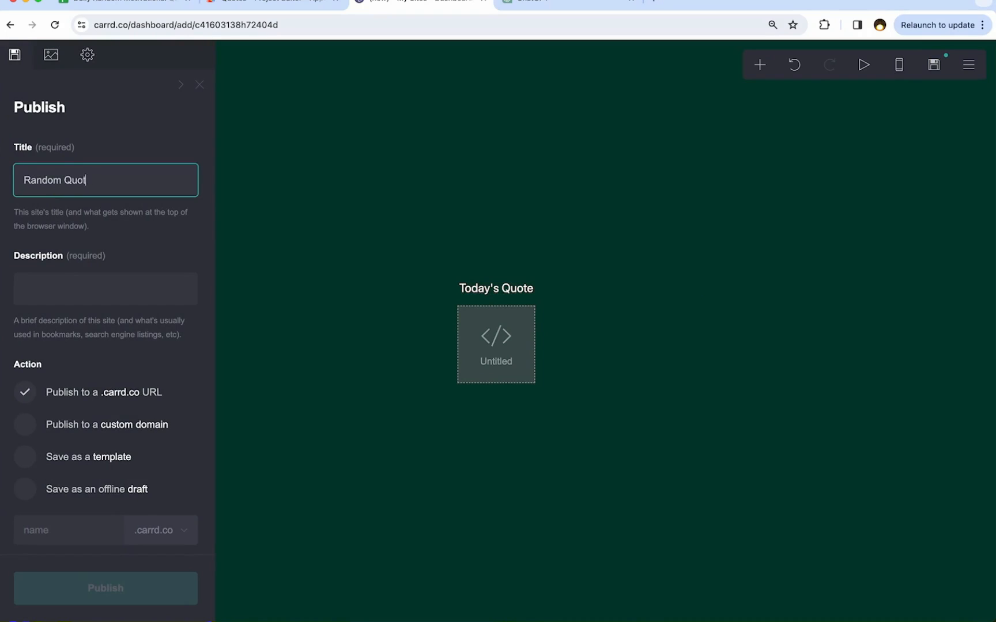
type("Quote of the Day")
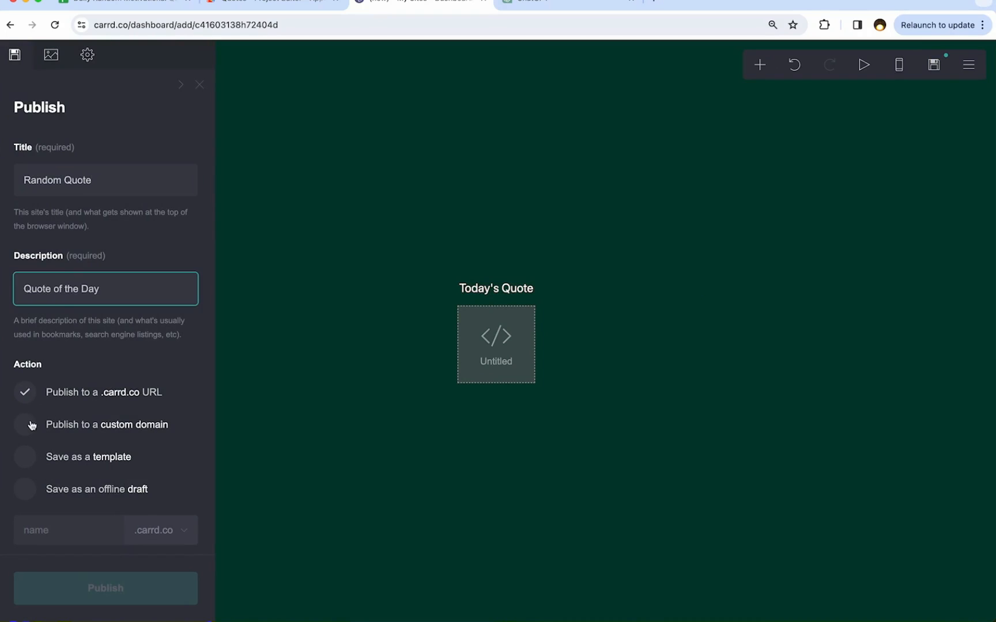
type("randomquote")
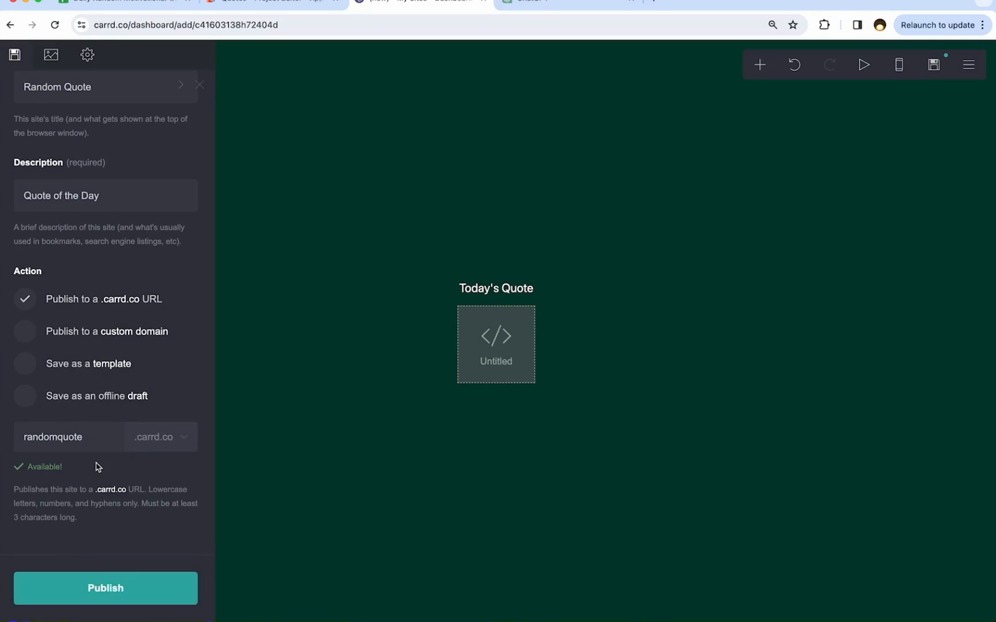
left_click(105, 588)
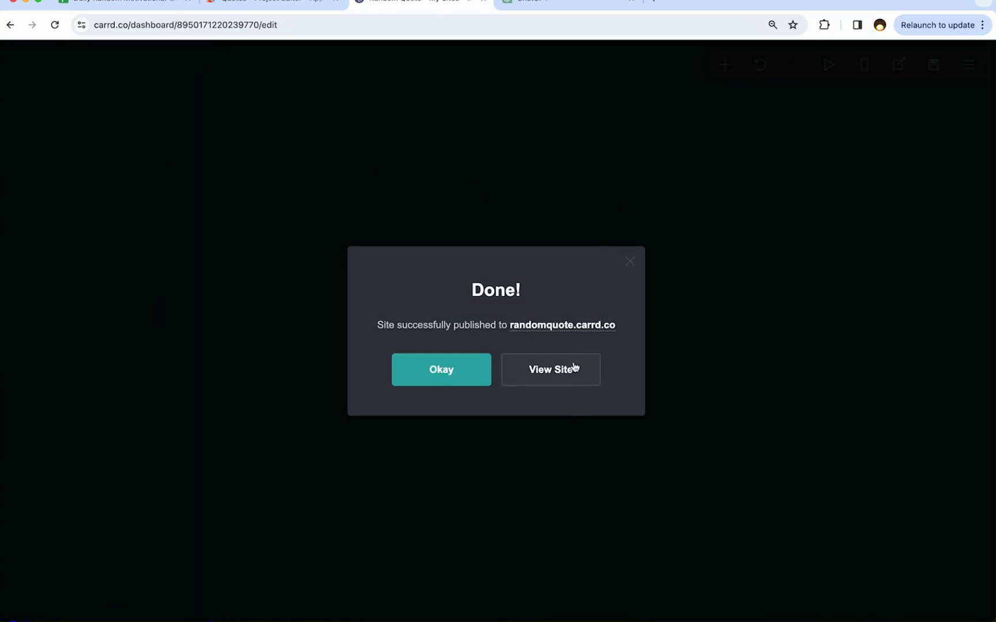
left_click(550, 369)
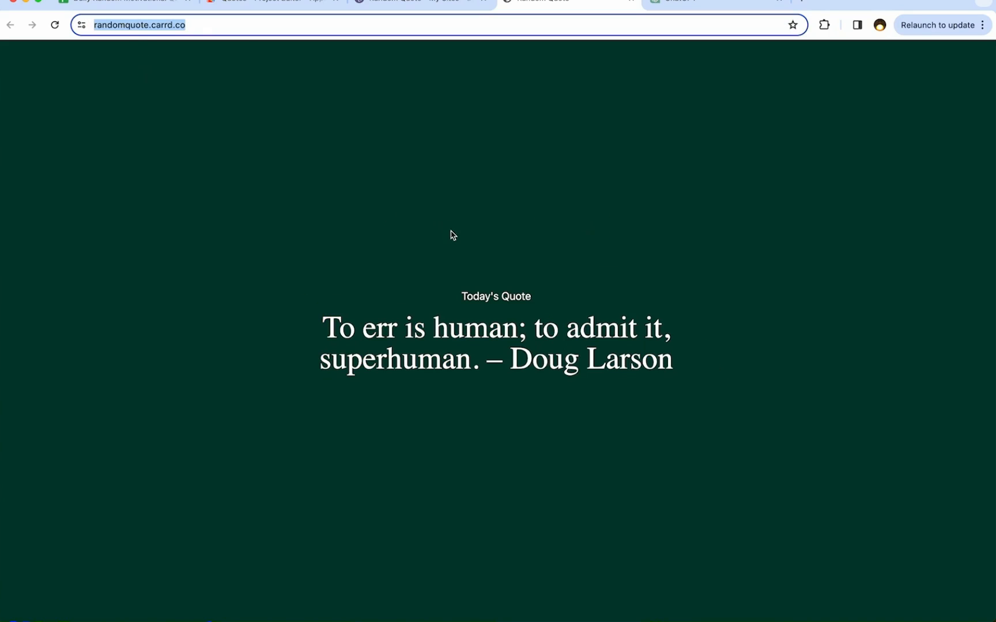
Reload randomquote.carrd.co twice for new quotes, then return to the QUOTES spreadsheet.
left_click(54, 24)
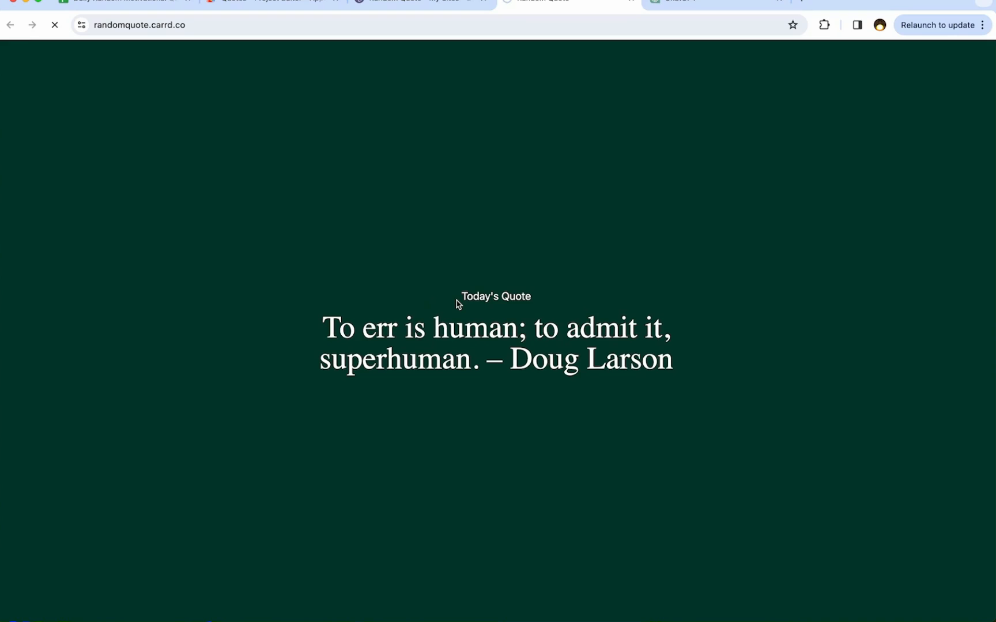
left_click(55, 24)
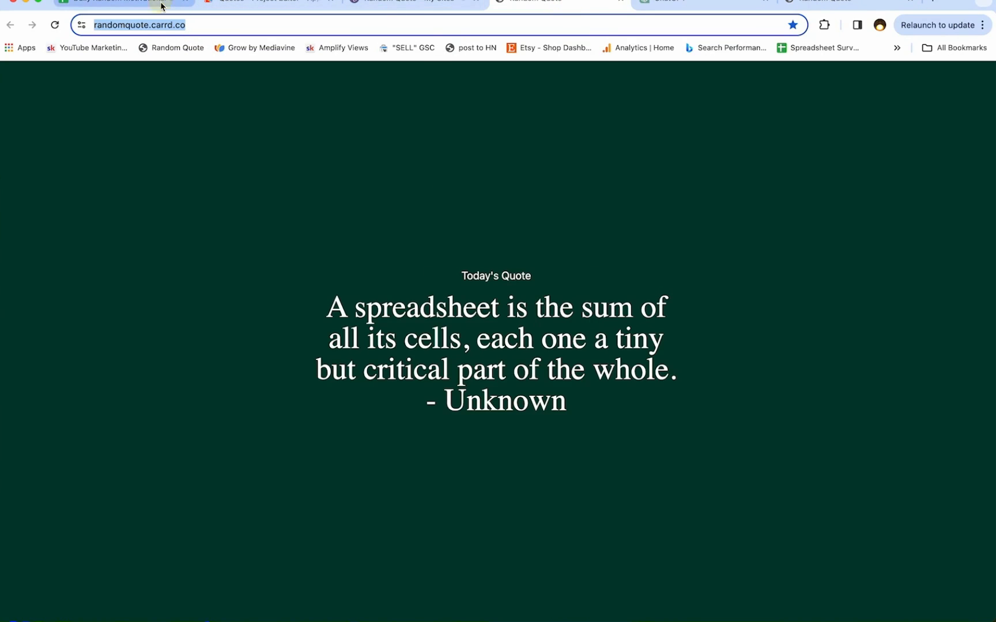
left_click(121, 3)
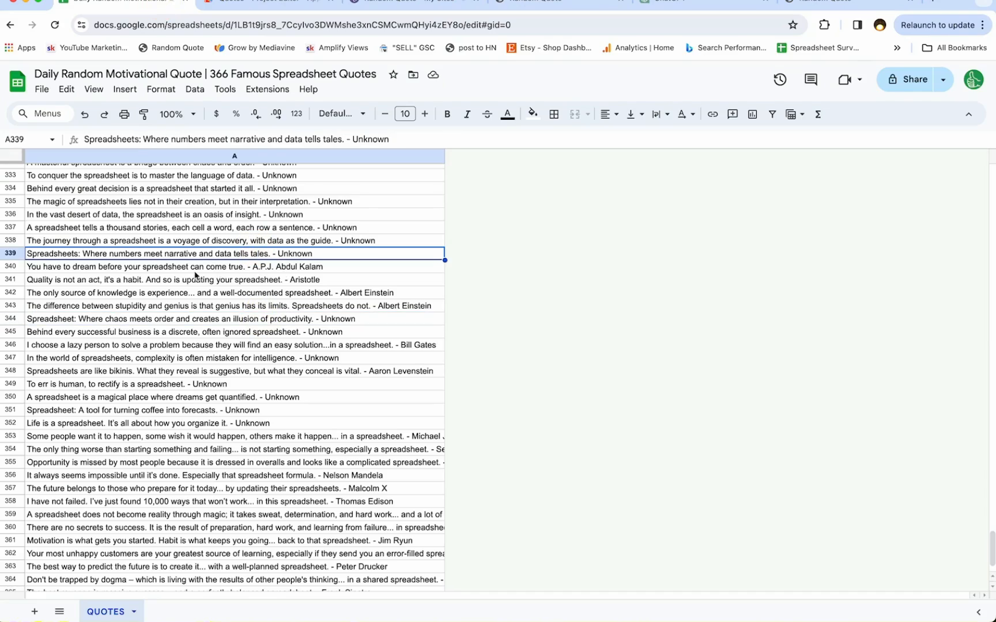
scroll("down", 3)
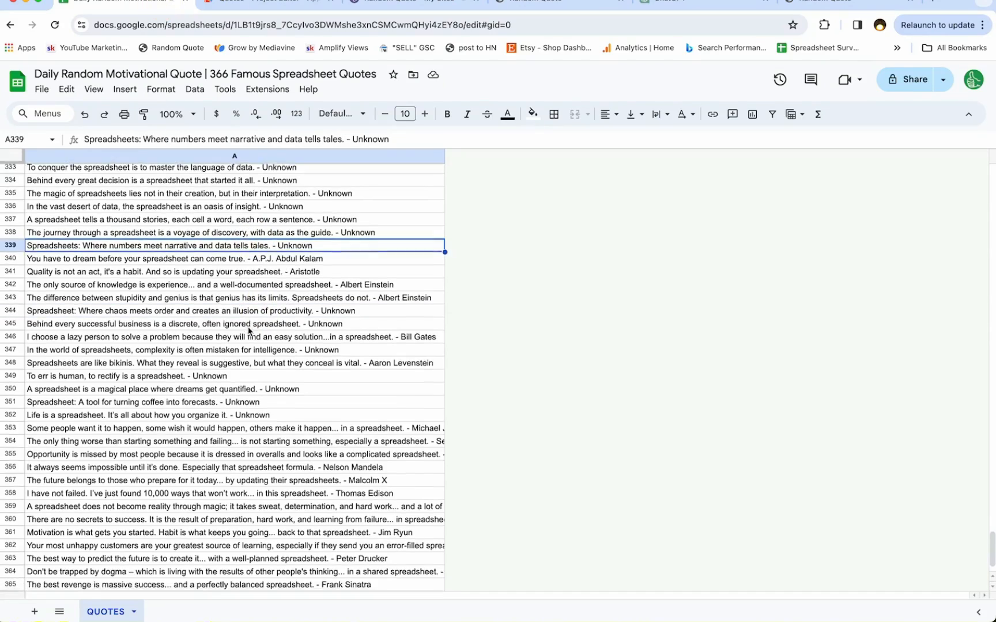